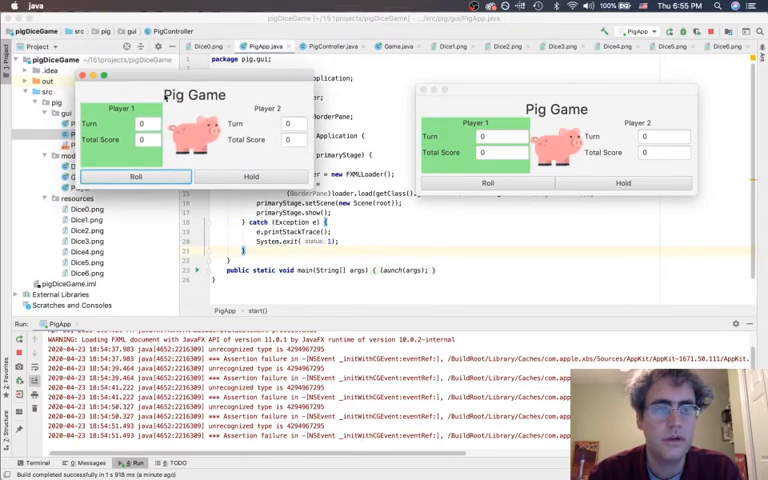
# Roll repeatedly and hold so Player 1 banks 11, roll in the second game, then quit.
pyautogui.click(135, 176)
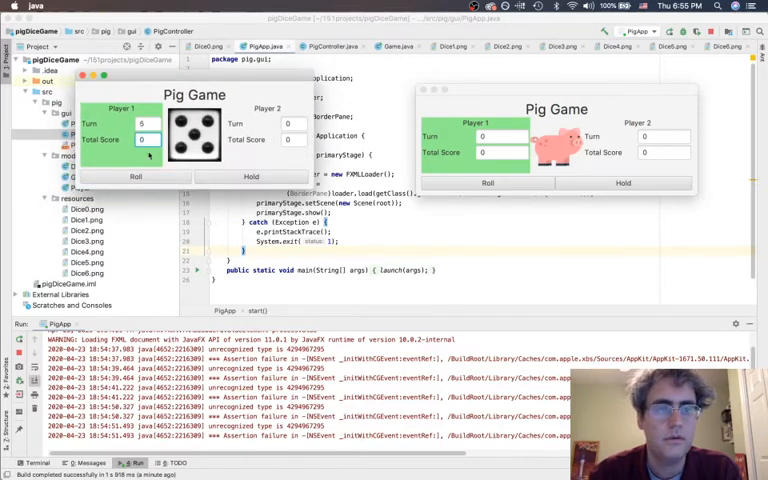
pyautogui.click(135, 176)
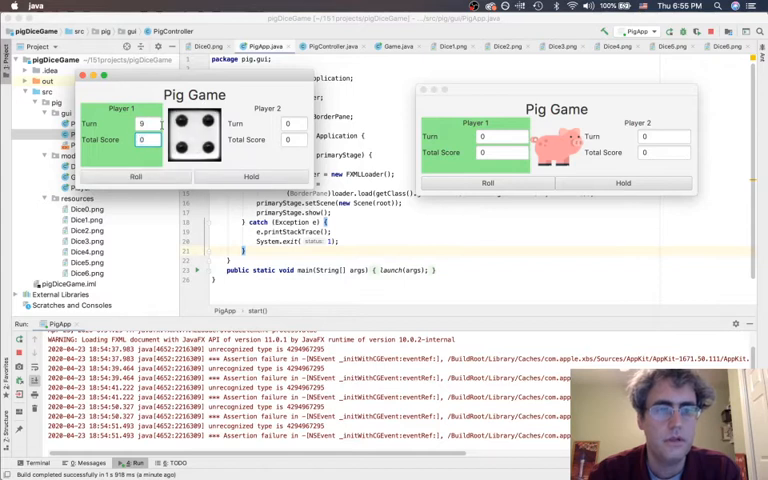
pyautogui.click(135, 177)
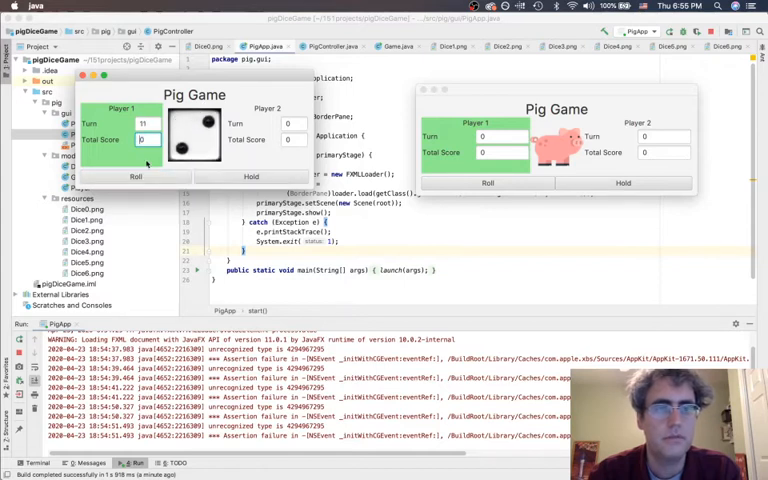
pyautogui.click(135, 176)
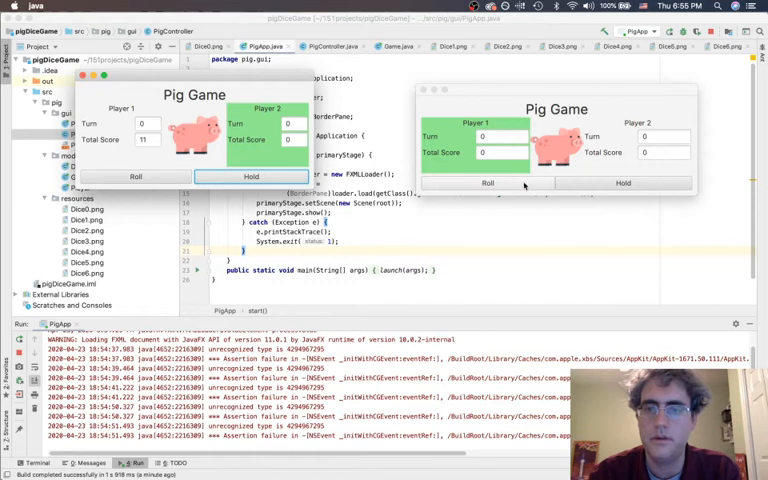
pyautogui.click(488, 183)
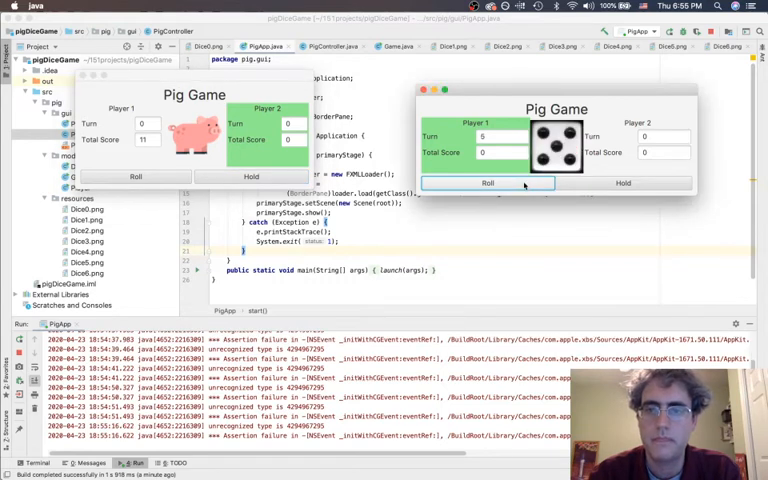
pyautogui.click(487, 183)
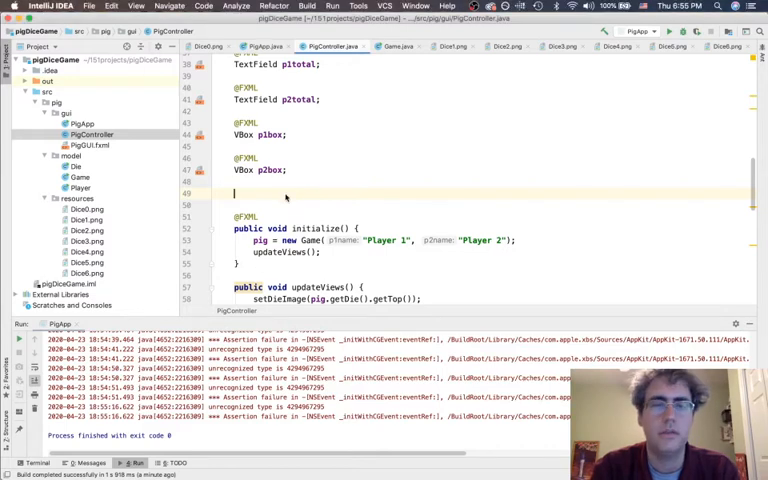
# Declare private class Roller extends AnimationTimer and generate its empty handle(long) override.
pyautogui.write('private')
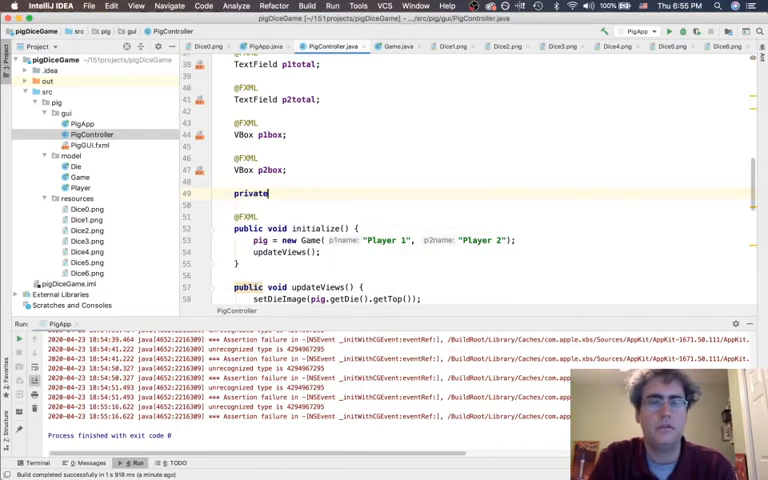
pyautogui.write('class')
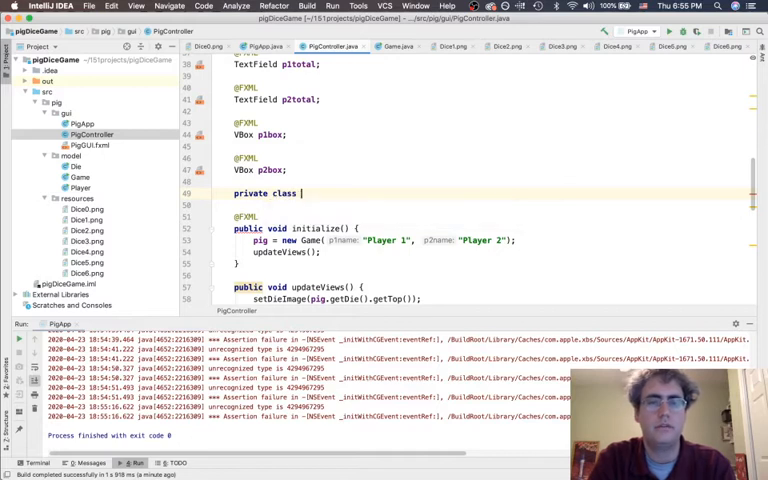
pyautogui.write('Roller')
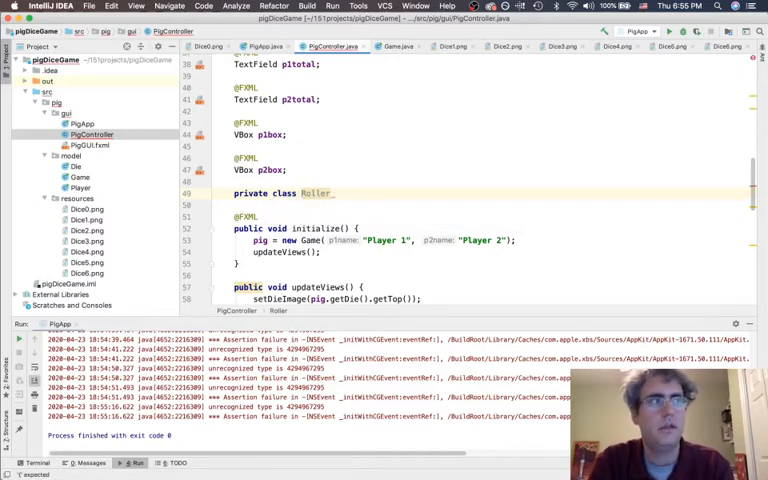
pyautogui.write('extends')
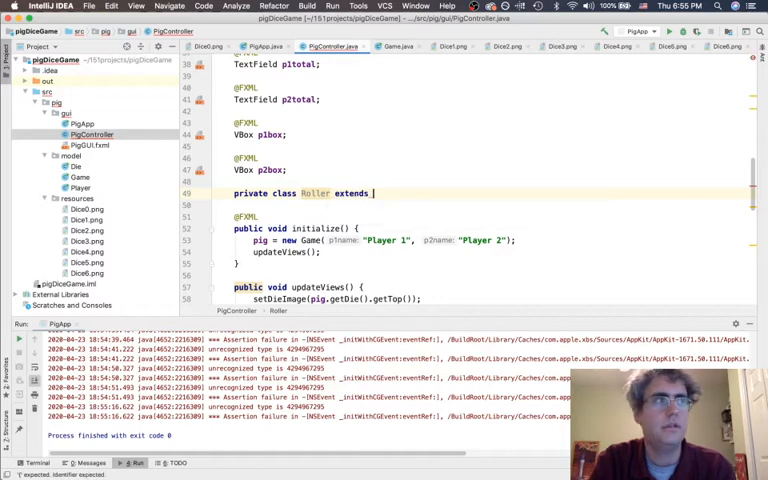
pyautogui.write('AnimationTimer {')
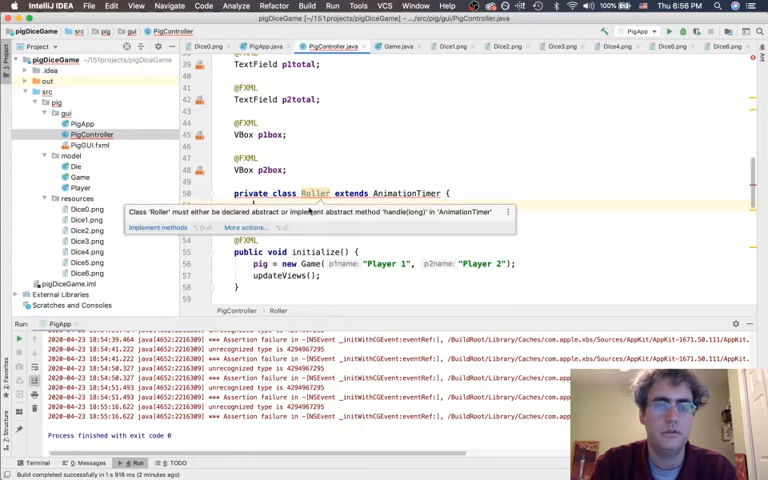
pyautogui.click(157, 227)
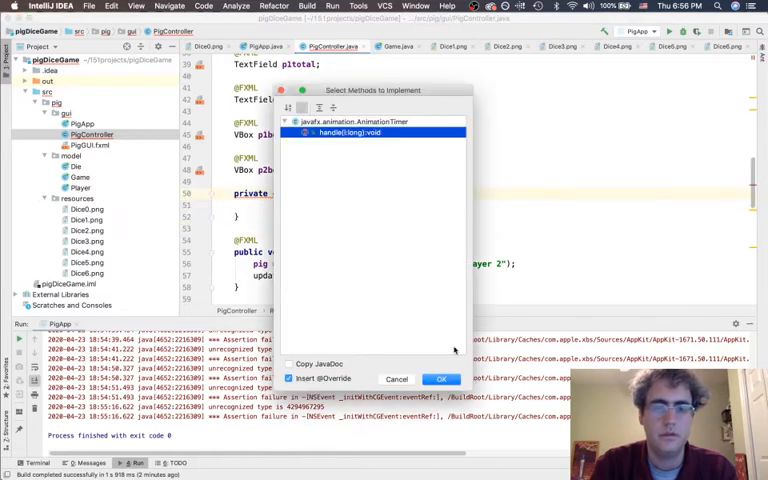
pyautogui.click(441, 379)
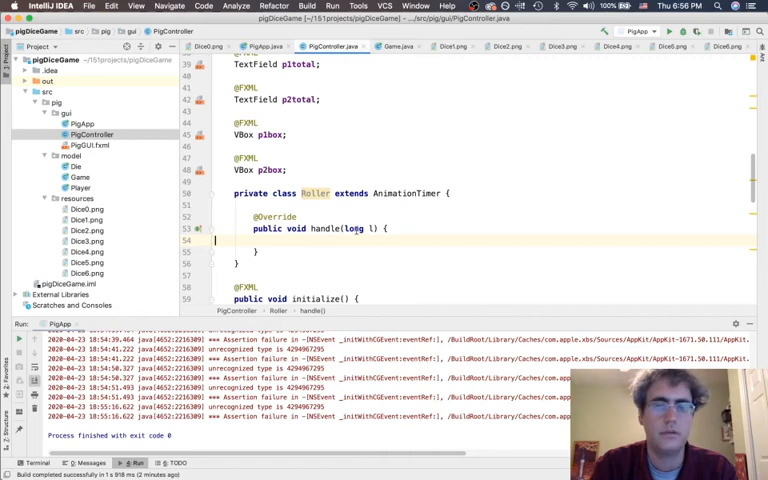
# Rename the handle parameter to now and add private long FRAMES_PER_SEC = 50L.
pyautogui.write('now')
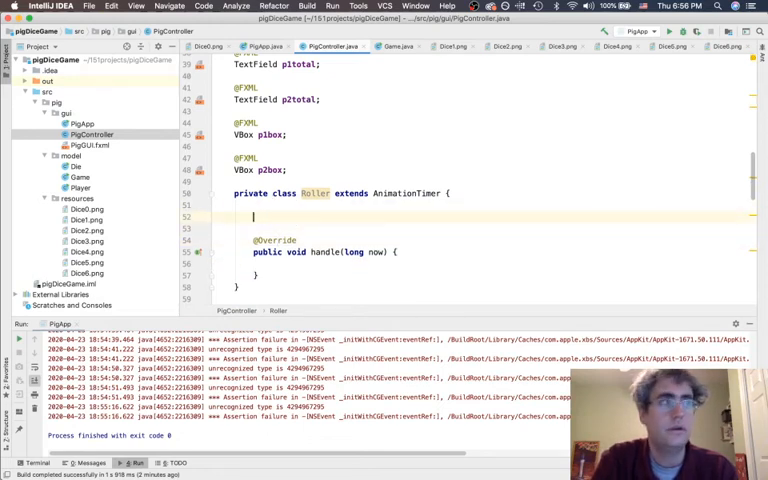
pyautogui.write('private long FA')
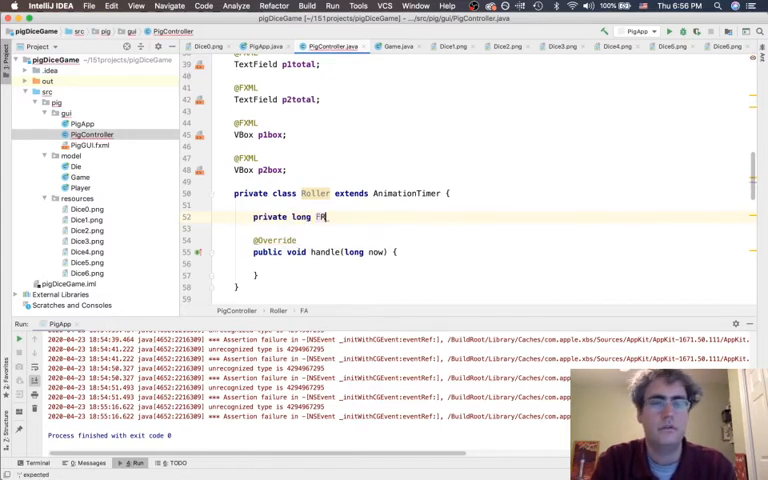
pyautogui.write('RAMES_PER_SEC =')
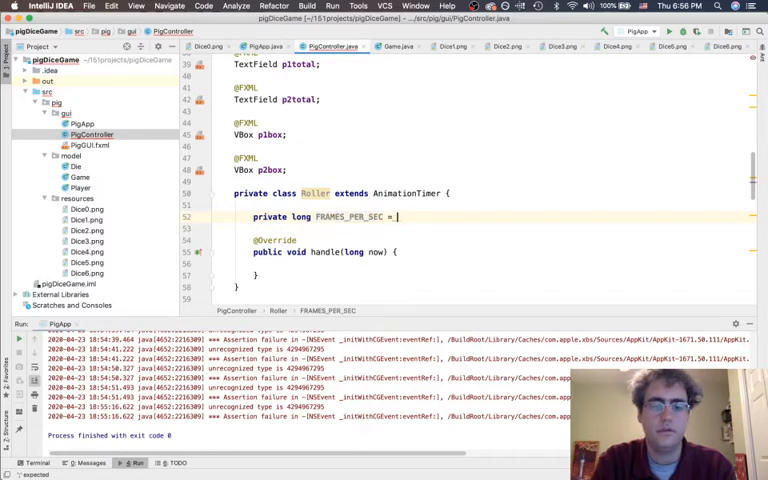
pyautogui.write('50l')
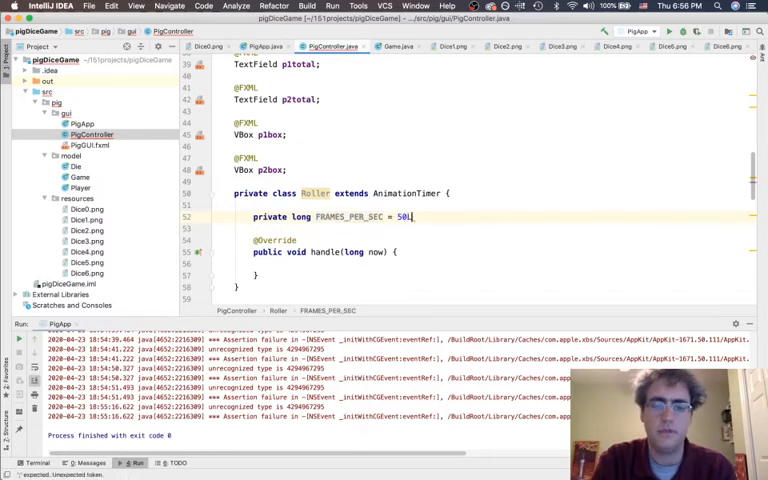
pyautogui.write('private long INTERVAL_')
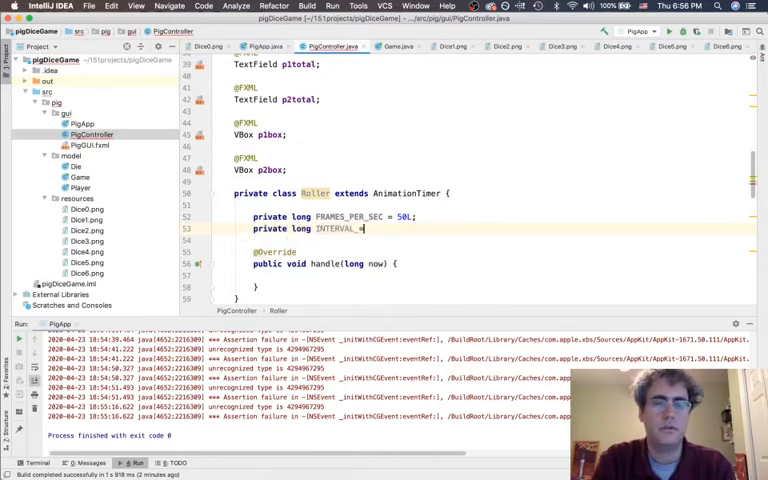
pyautogui.write('1000000000')
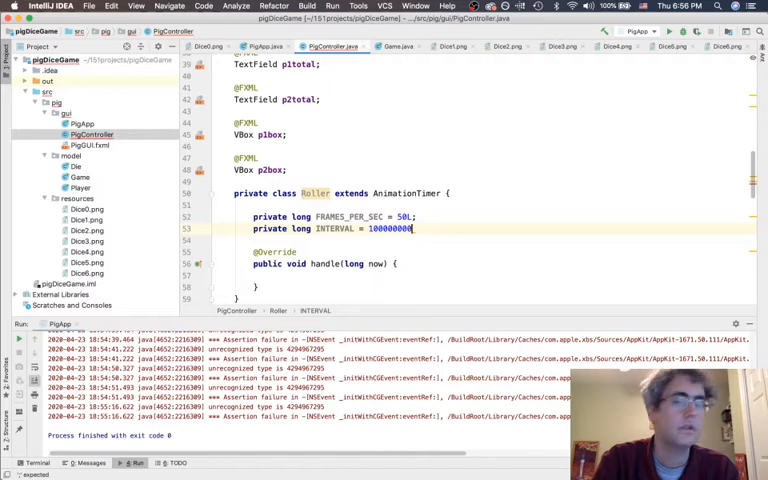
pyautogui.write('L')
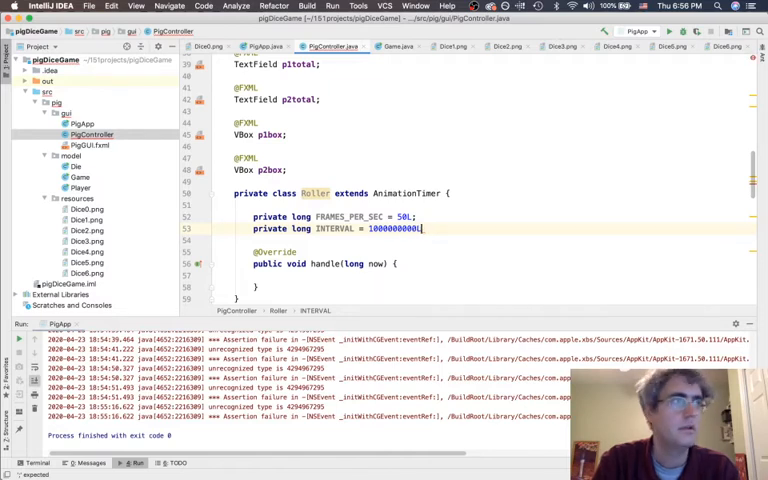
pyautogui.write('/ _FRAMER')
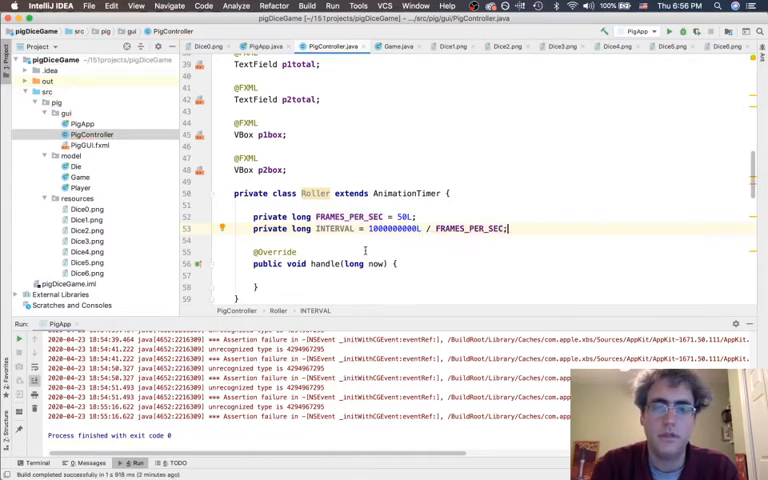
pyautogui.doubleClick(390, 228)
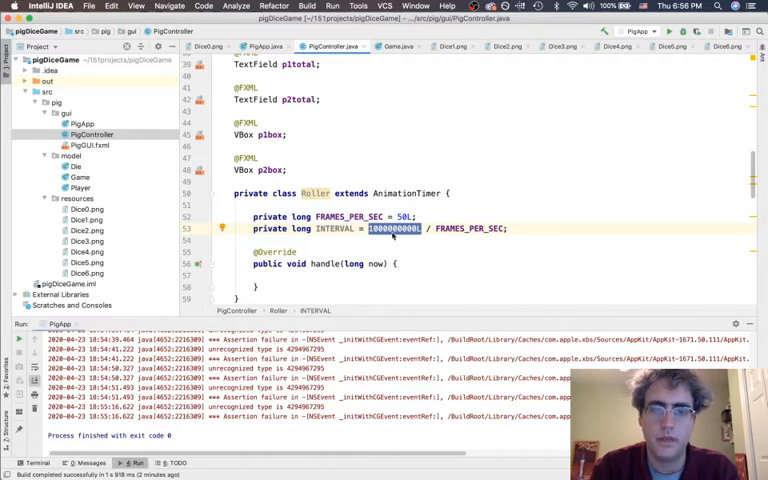
pyautogui.click(395, 228)
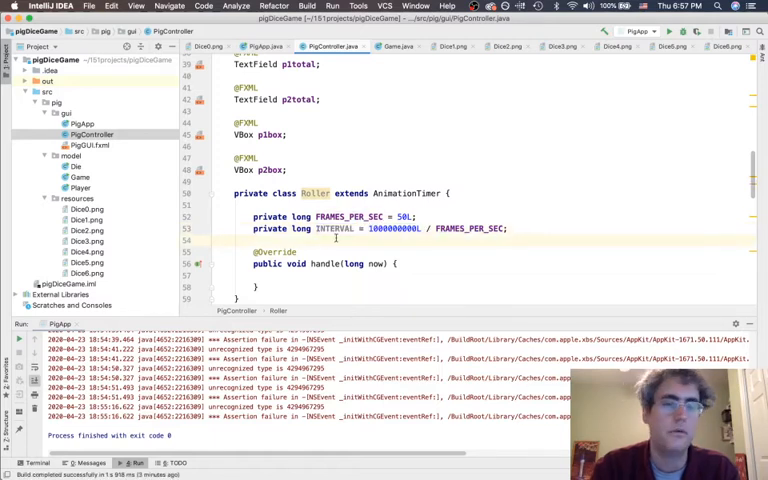
pyautogui.write('private long last = 0;')
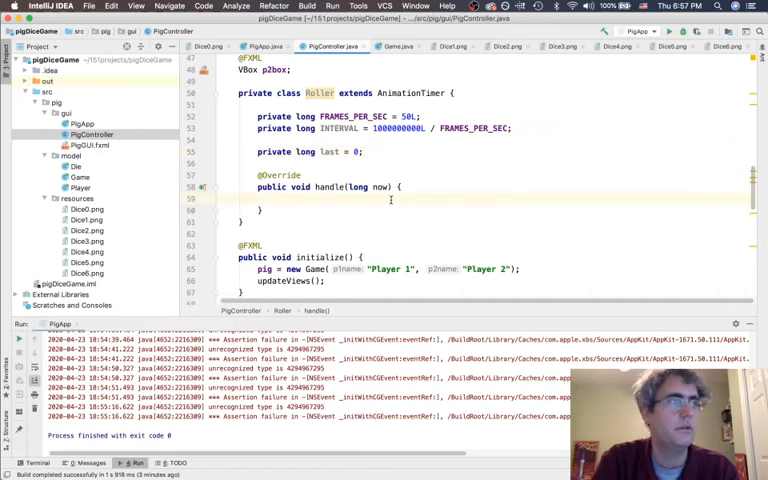
# Open an if (now - last > INTERVAL) block inside handle().
pyautogui.write('if (')
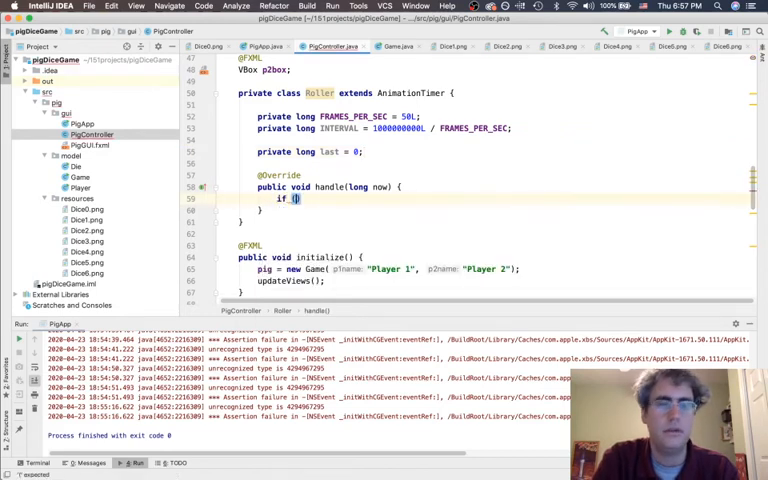
pyautogui.write('now - ast > INTERVAL')
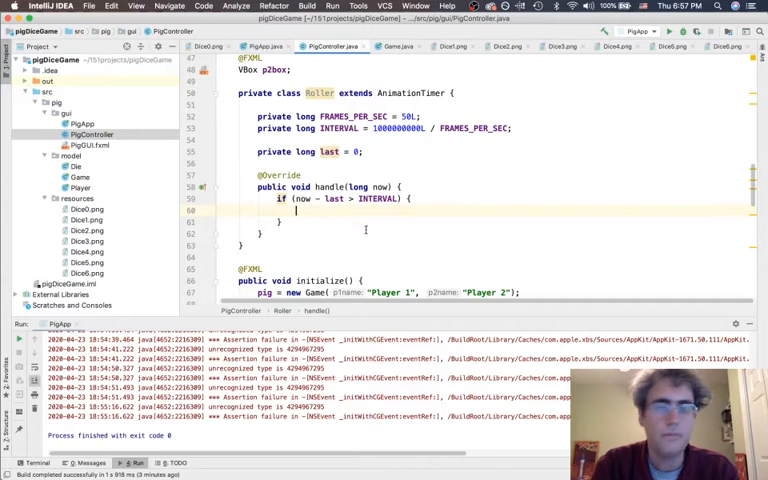
pyautogui.scroll(-3)
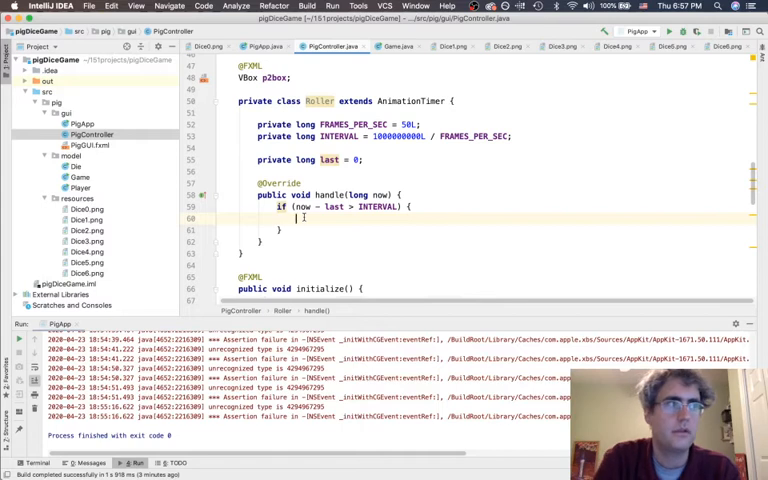
# Inside it, compute a random die value r, call setDieImage(r), and set last = now.
pyautogui.write('int r = 1 +')
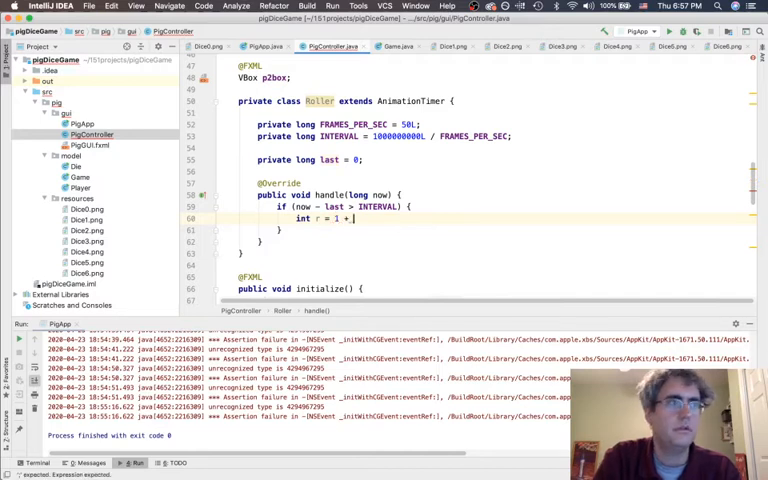
pyautogui.write('(int')
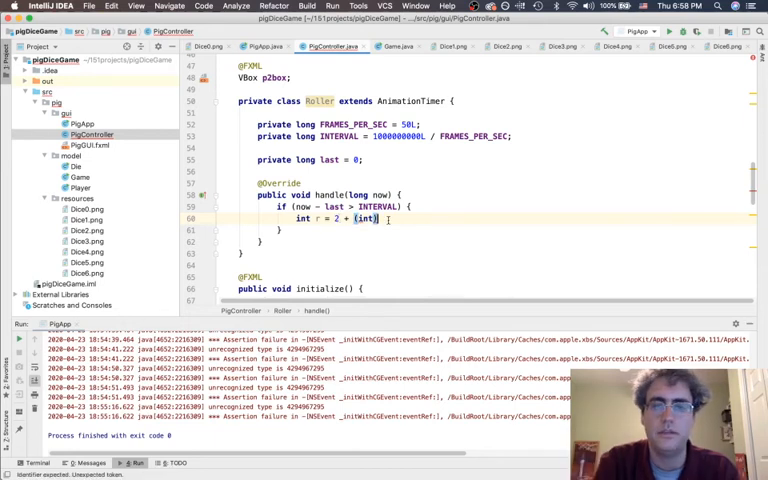
pyautogui.write('Math')
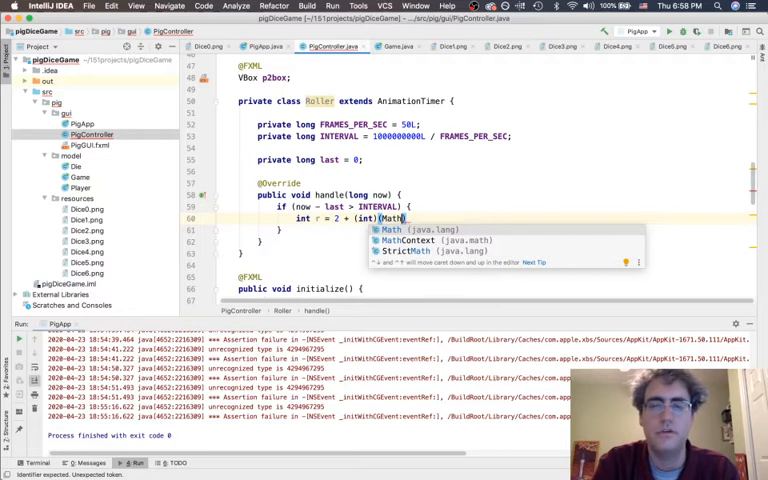
pyautogui.write('.random() *')
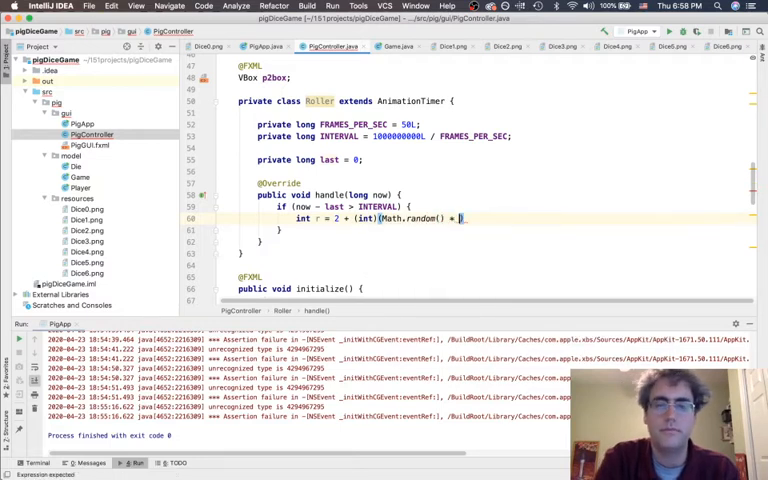
pyautogui.write('5);')
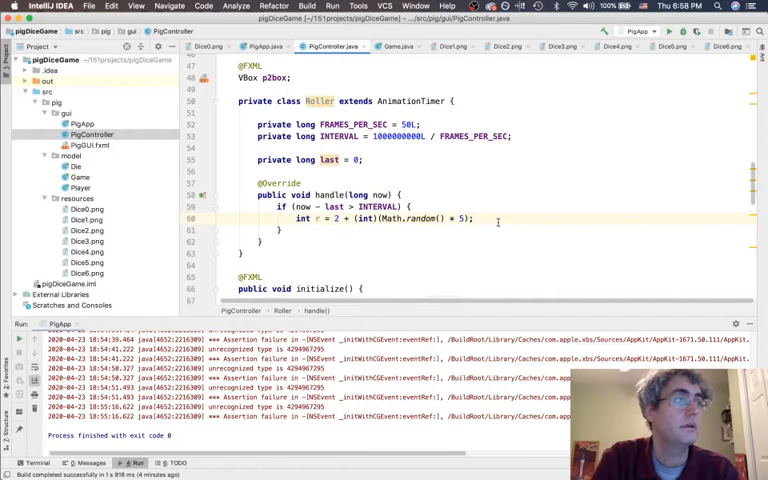
pyautogui.write('setDieImage();')
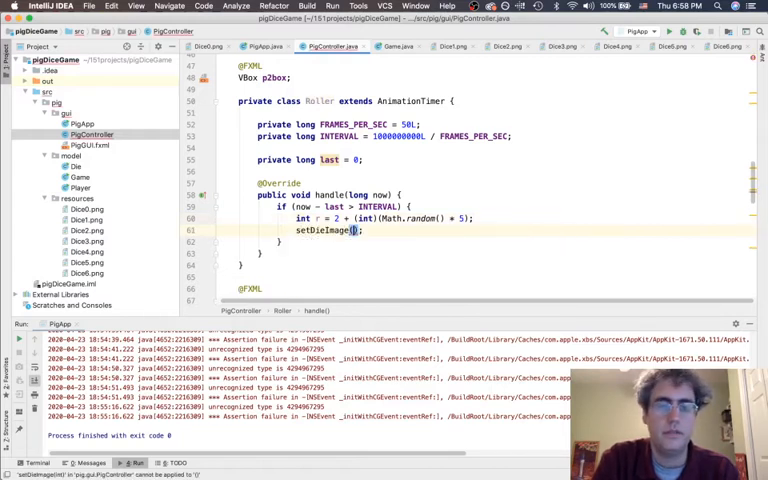
pyautogui.write('r')
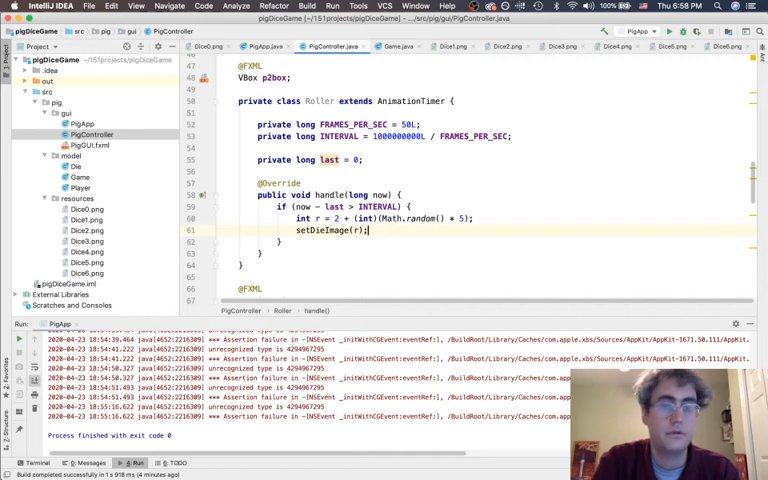
pyautogui.write('last_=')
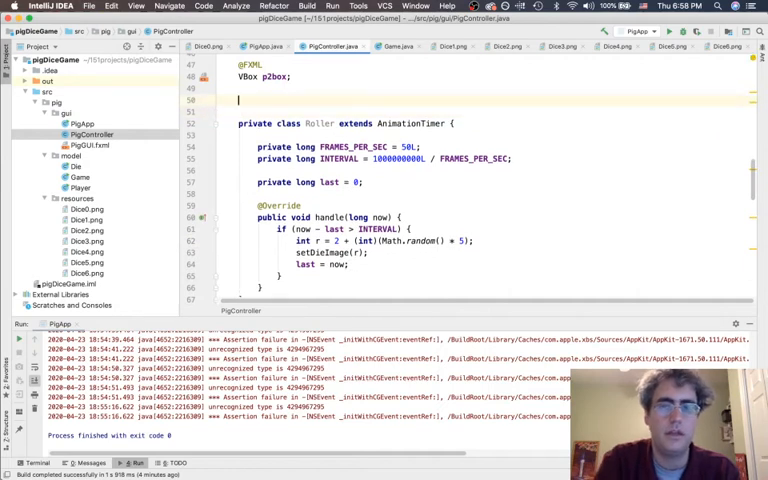
# Declare a private Roller clock field and assign clock = new Roller() in initialize().
pyautogui.write('private Roller clo')
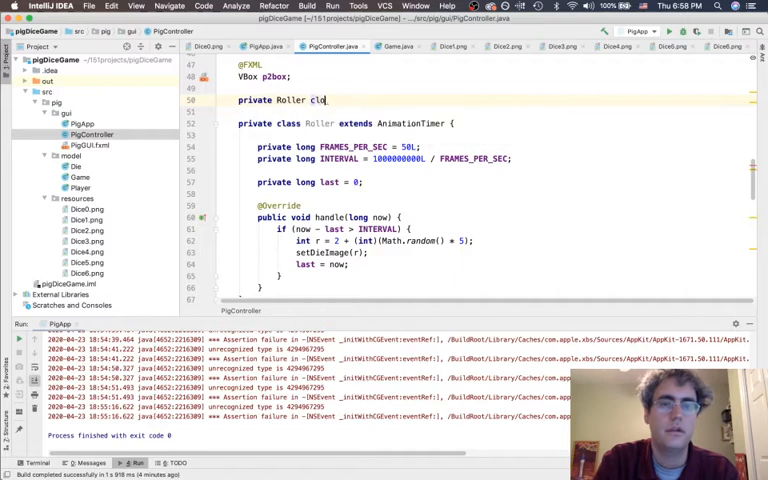
pyautogui.write('ck;')
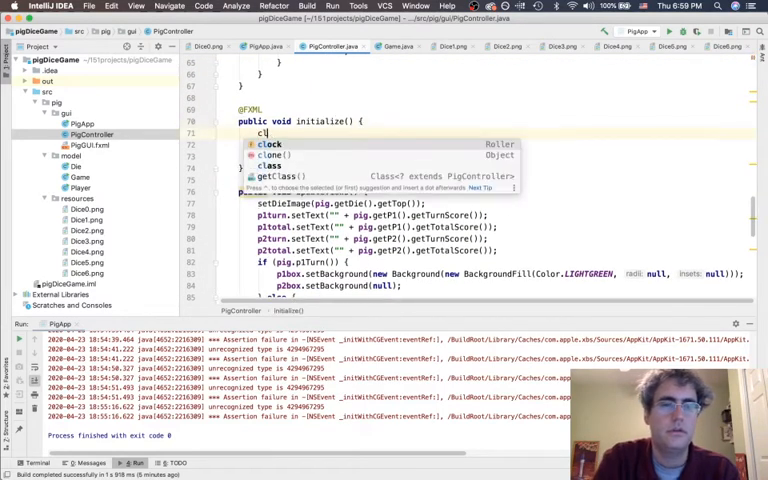
pyautogui.write('roller = new')
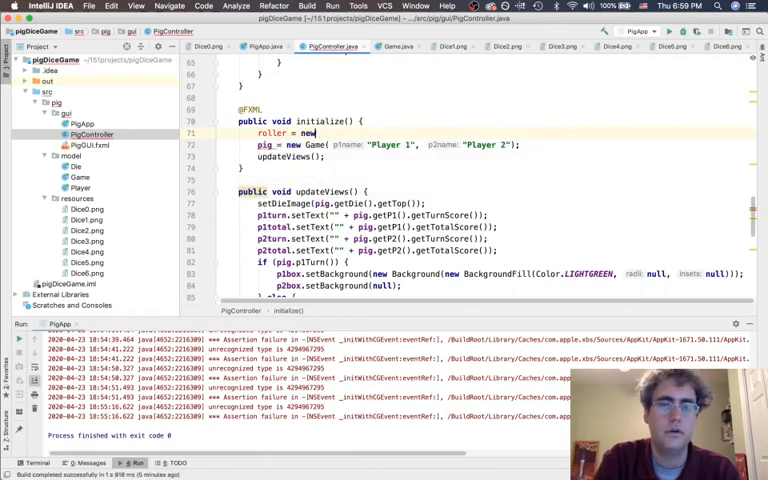
pyautogui.write('clock')
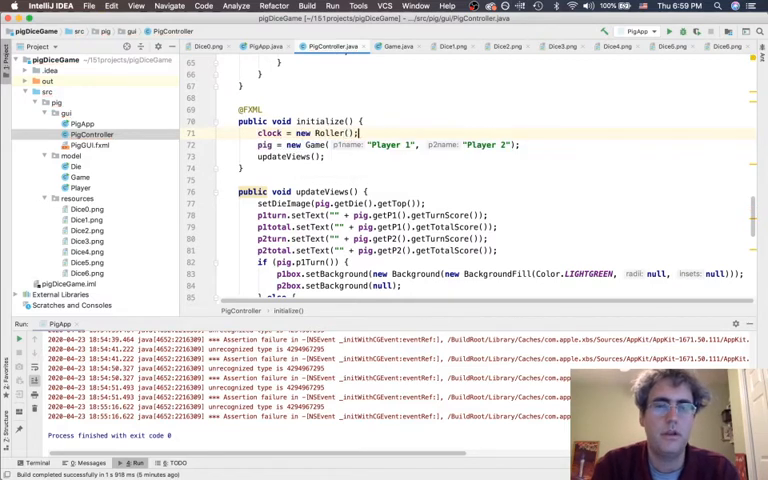
pyautogui.scroll(-3)
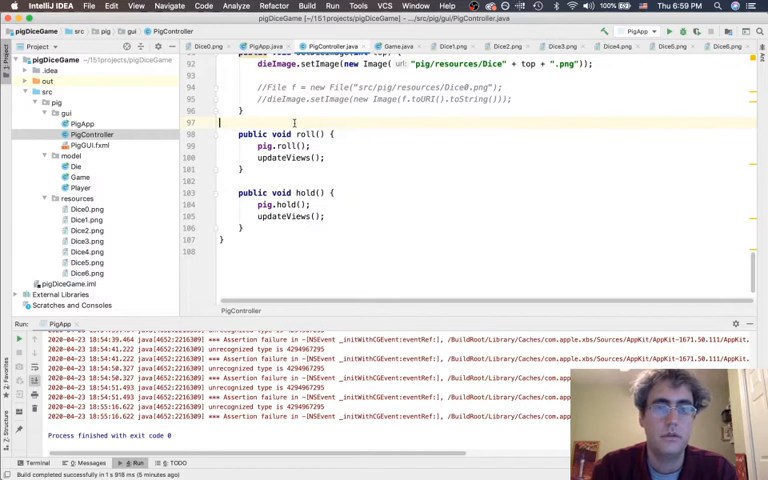
# Write public void rollAnimation() that calls clock.start().
pyautogui.write('public void rollAnimation() {')
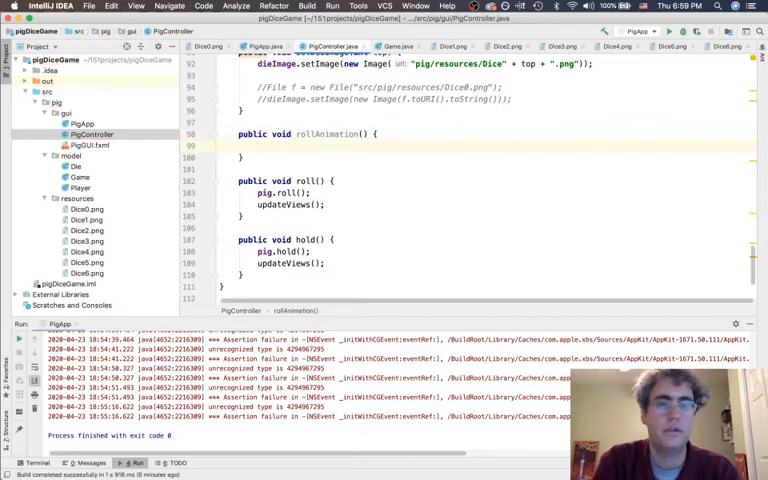
pyautogui.write('clock.st')
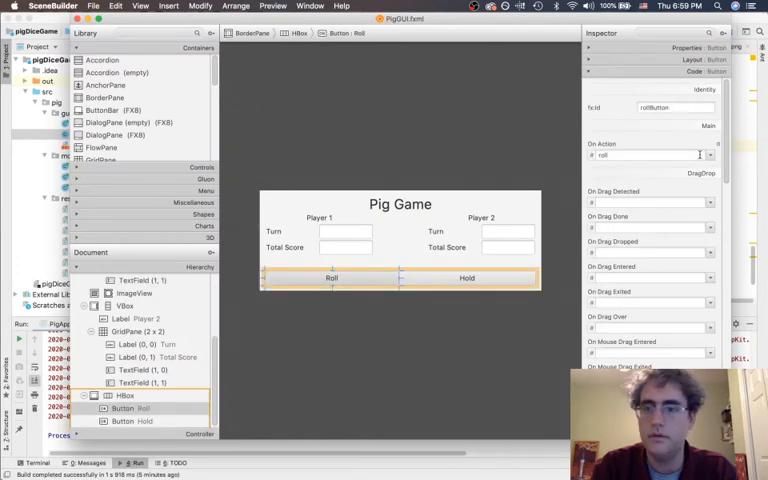
# Set the Roll button's On Action to rollAnimation and save the FXML.
pyautogui.write('rollAnimation')
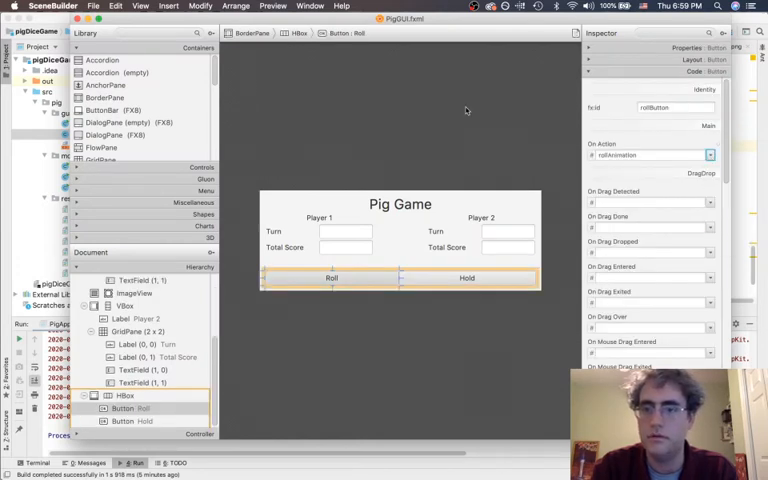
pyautogui.press('cmd+s')
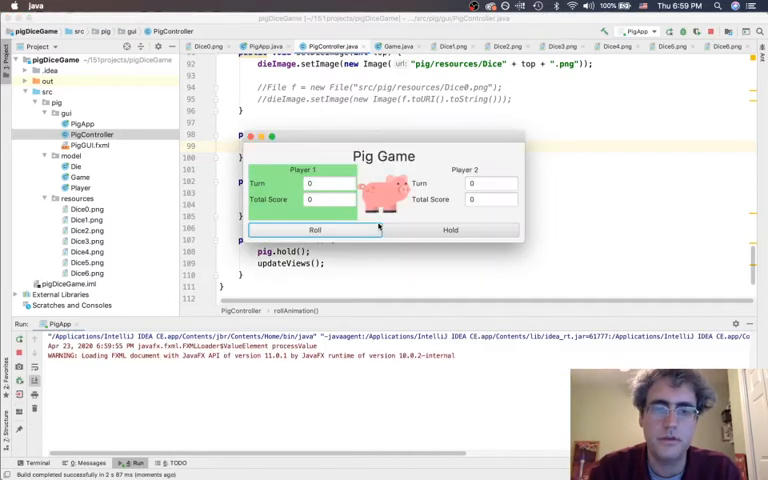
# Roll twice in the relaunched Pig game to watch the die animate, then close it.
pyautogui.click(314, 230)
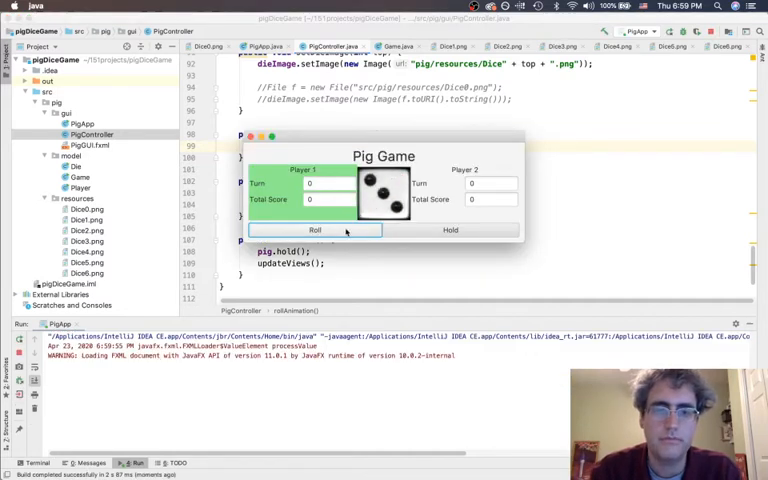
pyautogui.click(314, 230)
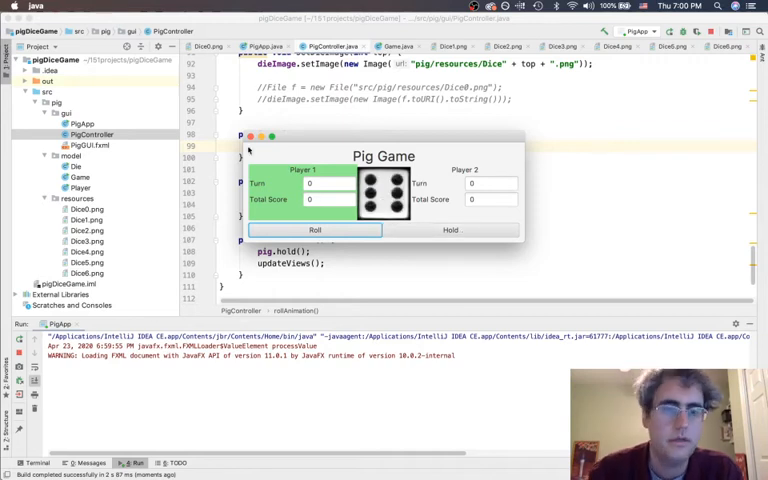
pyautogui.click(315, 230)
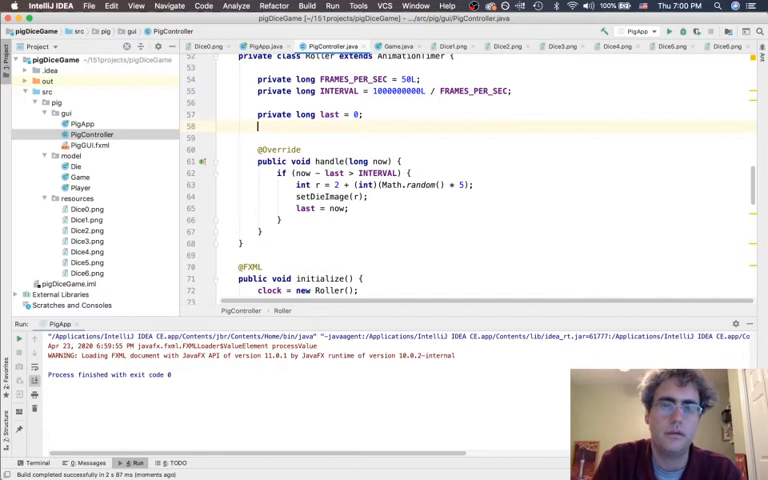
# Add Roller fields count = 0 and MAX_ROLLS = 20.
pyautogui.write('private int')
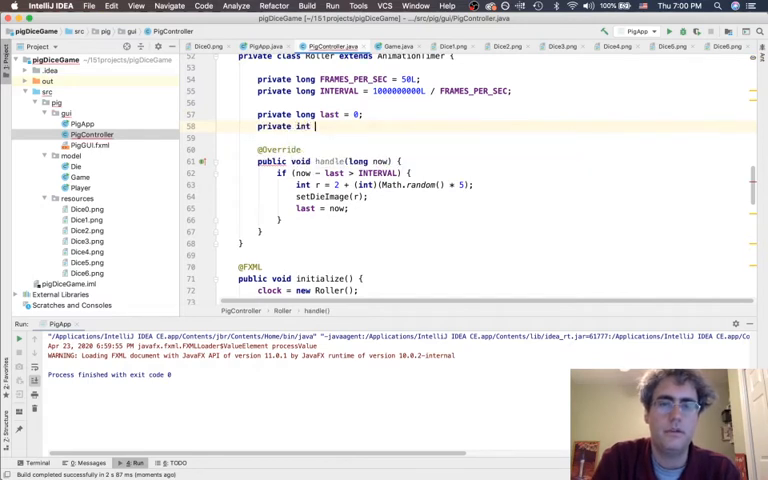
pyautogui.write('count = 0;')
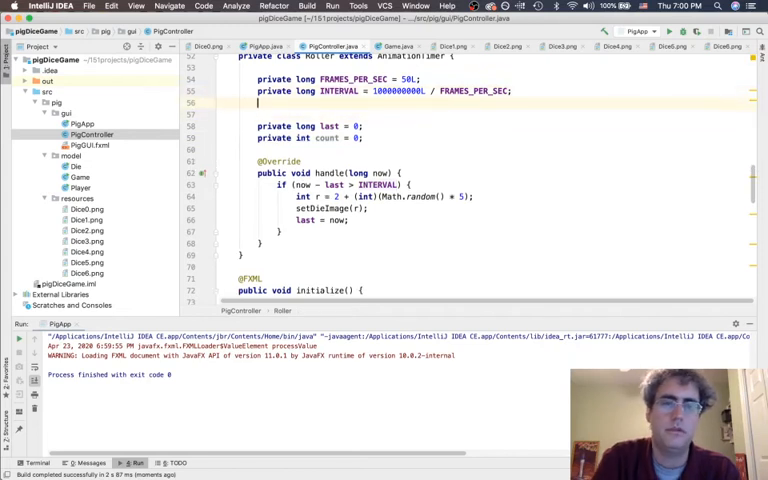
pyautogui.write('int')
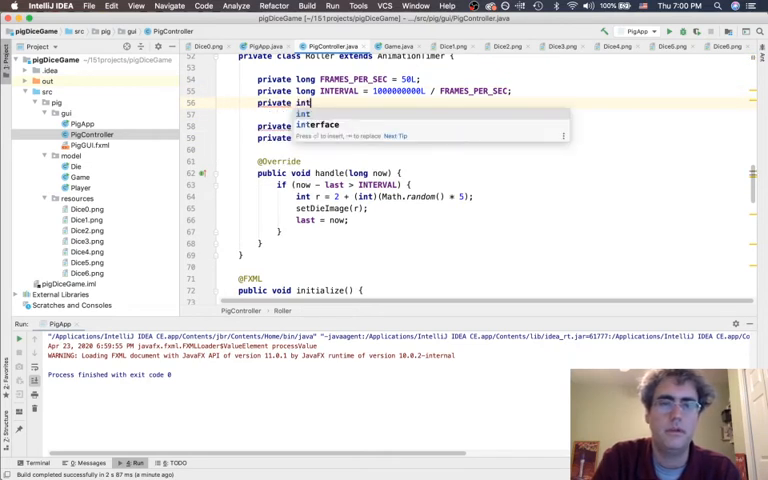
pyautogui.write('MAX_ROLLS')
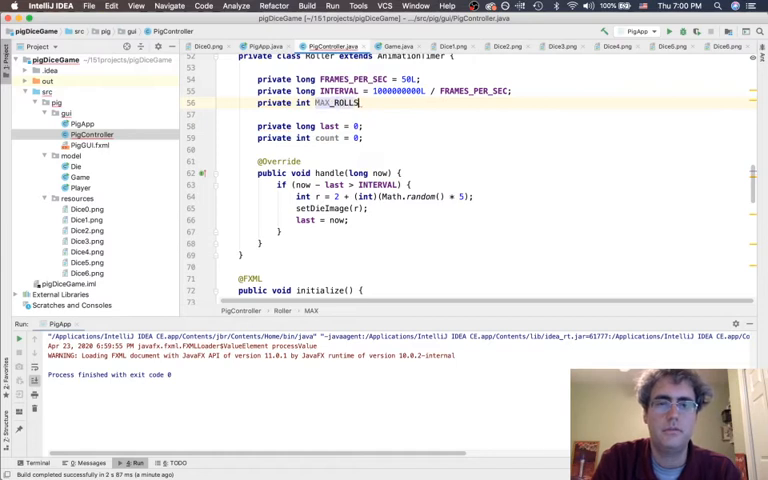
pyautogui.write('= 20;')
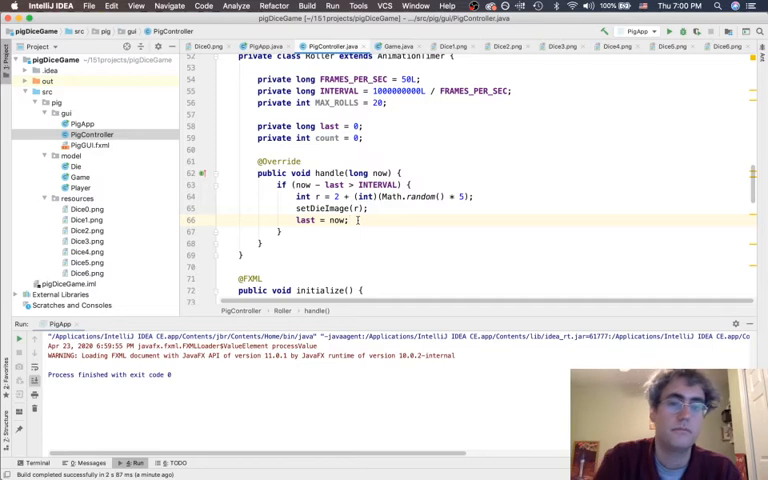
# When count exceeds MAX_ROLLS, stop the clock, call roll(), and reset count to 0.
pyautogui.write('count++;')
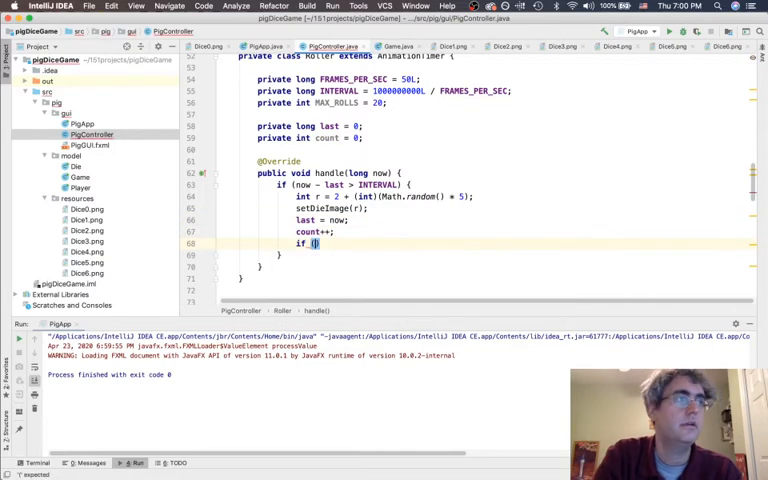
pyautogui.write('count > MAX_ROLLS')
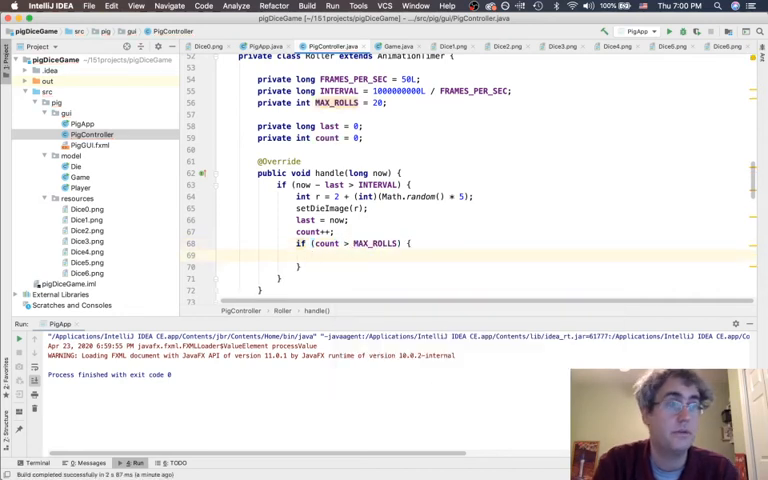
pyautogui.write('clock')
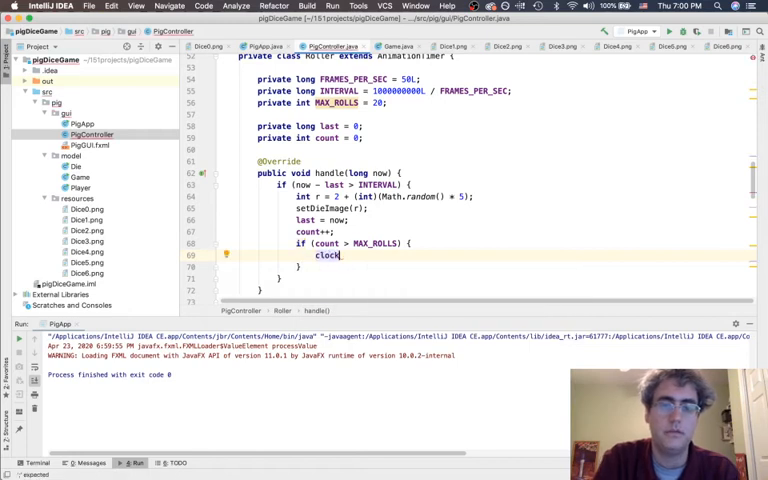
pyautogui.write('.stop();')
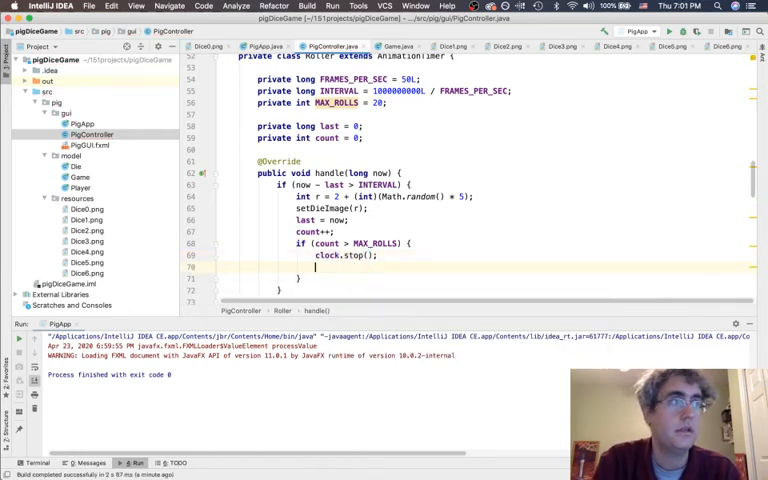
pyautogui.write('roll();')
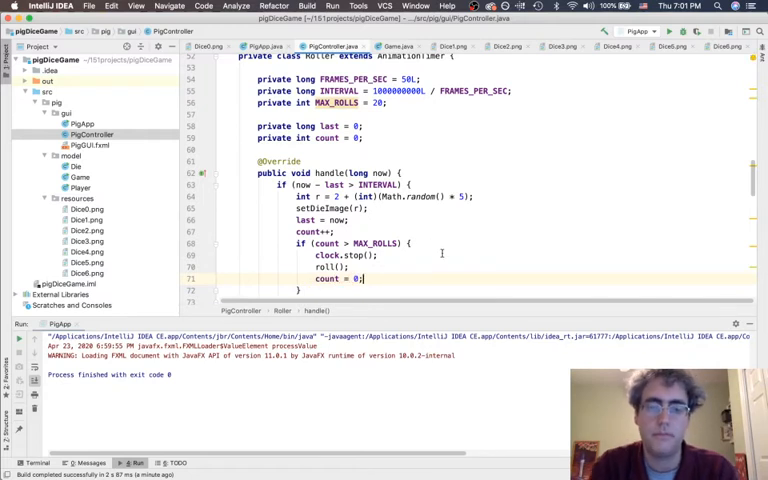
pyautogui.scroll(-3)
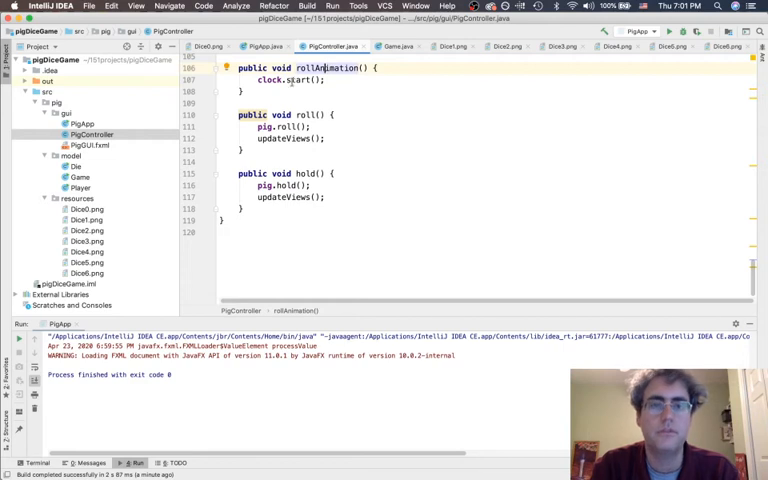
pyautogui.scroll(-3)
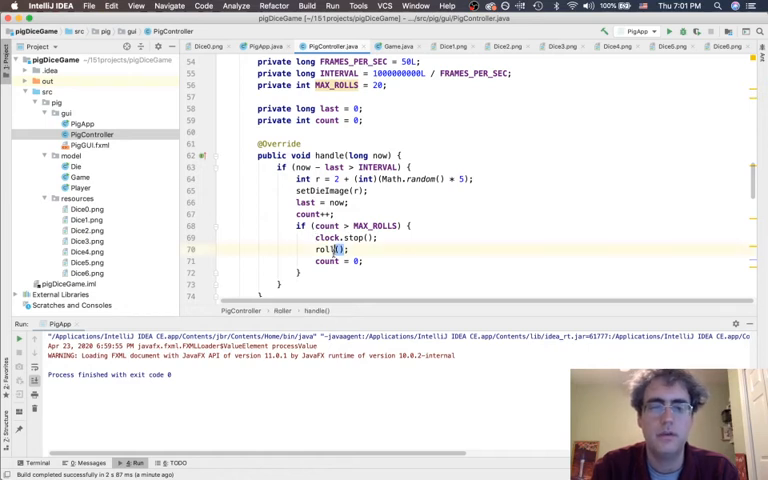
pyautogui.scroll(-3)
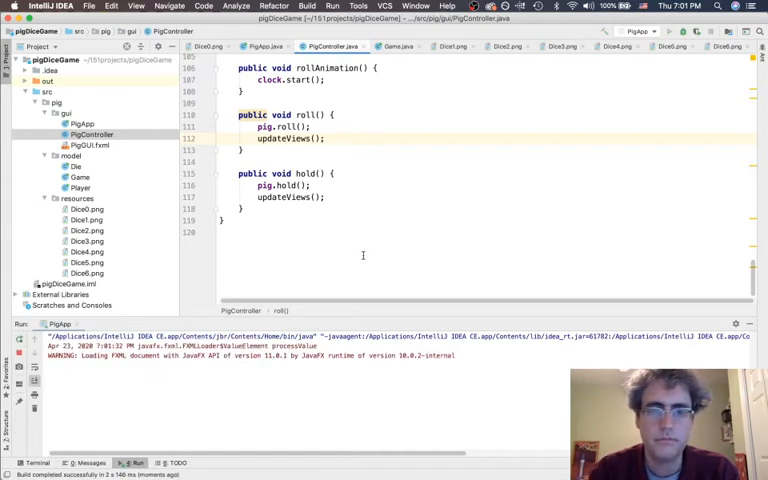
# Roll six times, watching the animation raise Player 1's turn score to 22, then close.
pyautogui.click(332, 5)
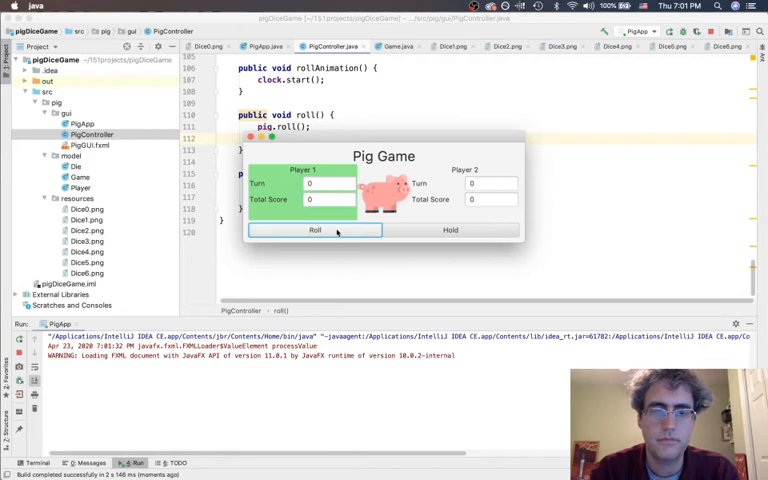
pyautogui.click(315, 230)
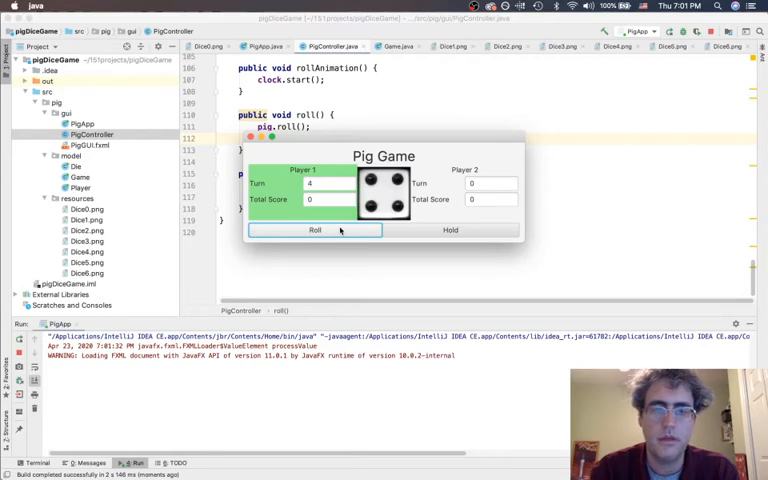
pyautogui.click(314, 230)
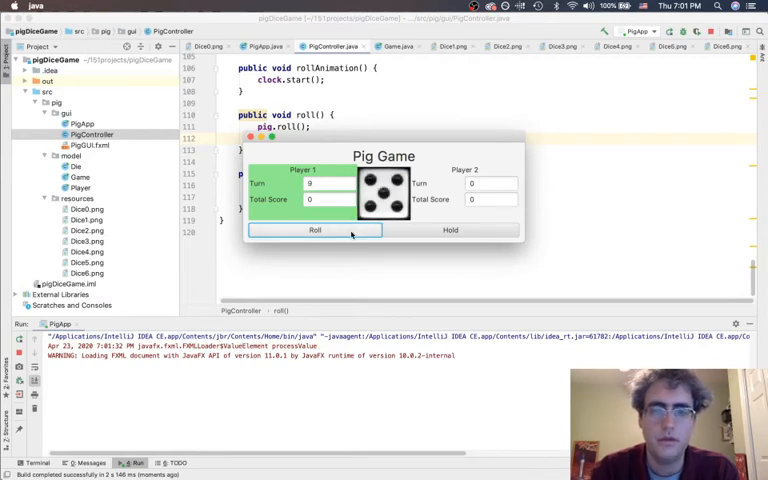
pyautogui.click(314, 230)
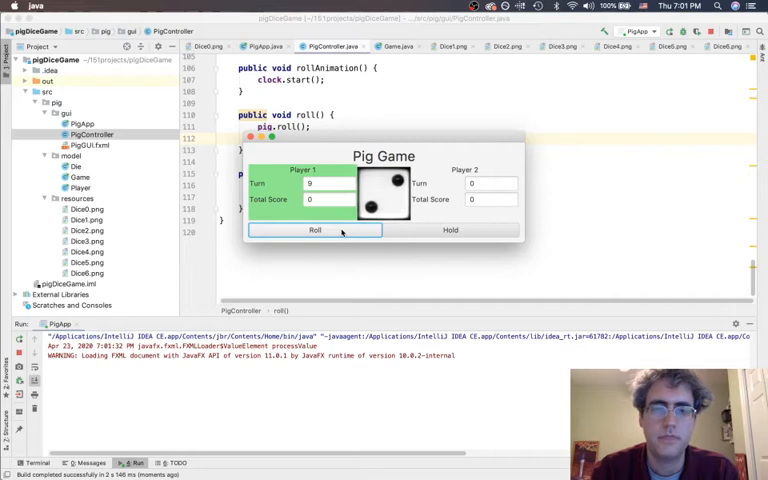
pyautogui.click(314, 230)
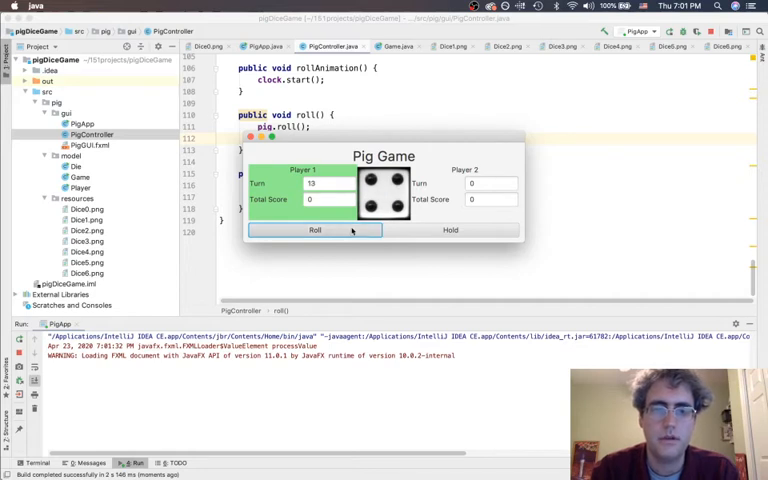
pyautogui.click(315, 230)
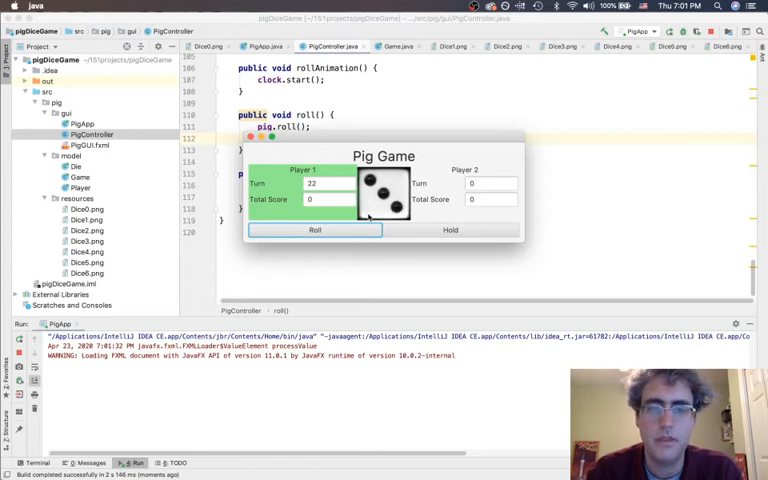
pyautogui.click(314, 230)
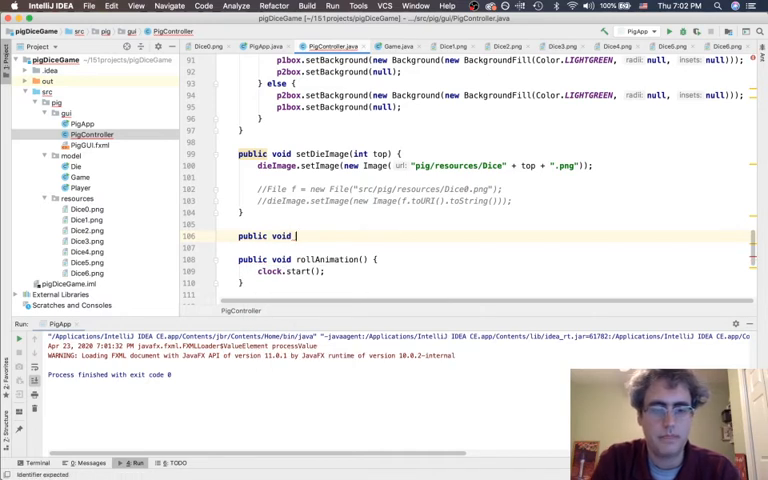
# Add a disableButtons(boolean disable) method setting rollButton and holdButton disabled.
pyautogui.write('disable')
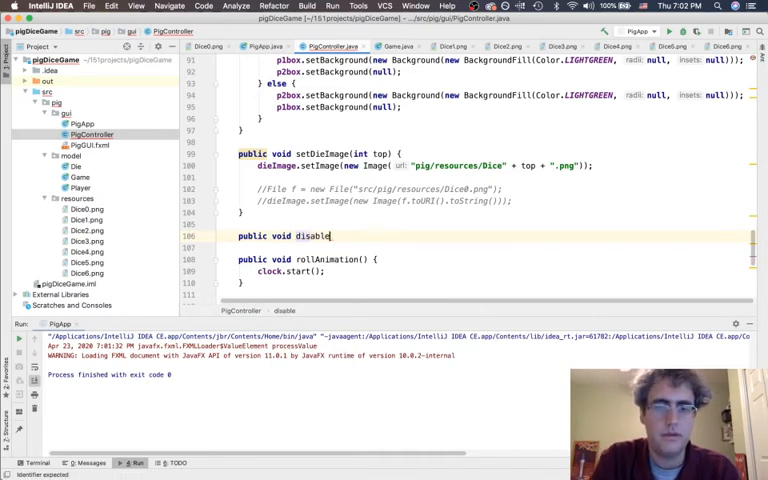
pyautogui.write('Buttons')
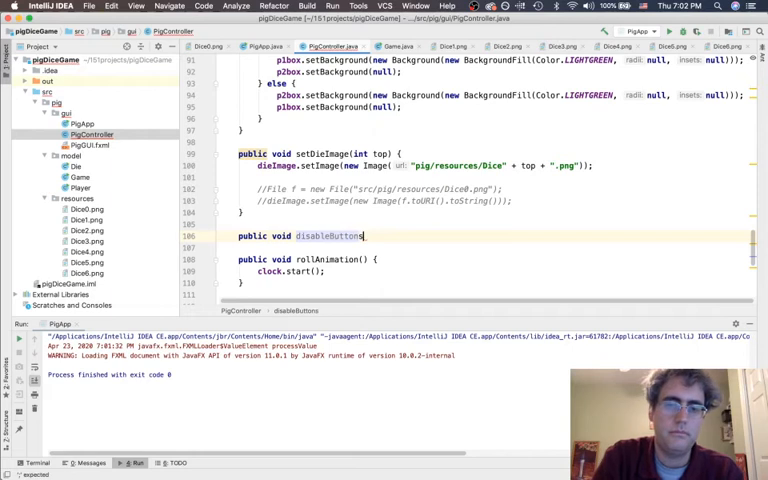
pyautogui.write('(bollean')
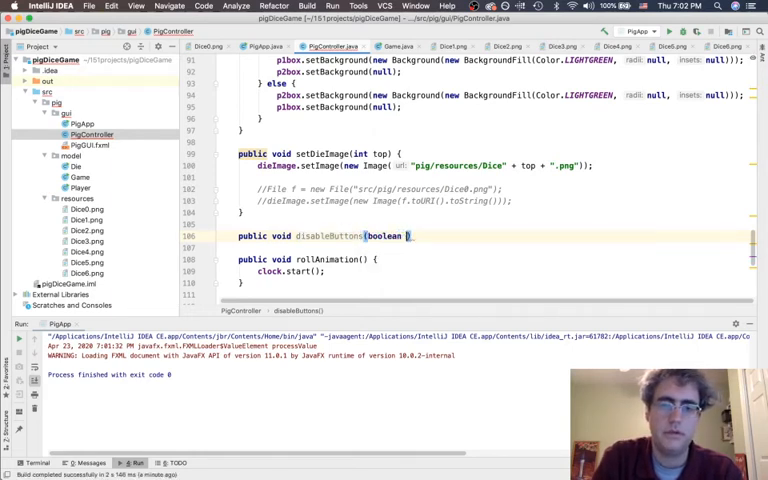
pyautogui.write('disable')
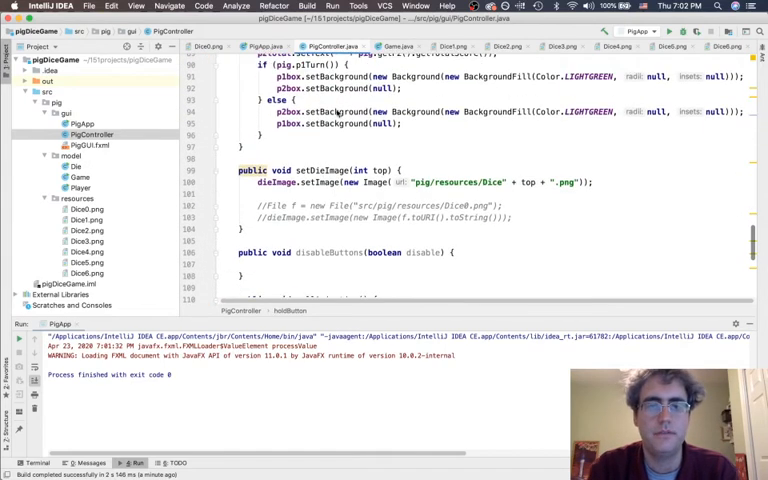
pyautogui.scroll(-3)
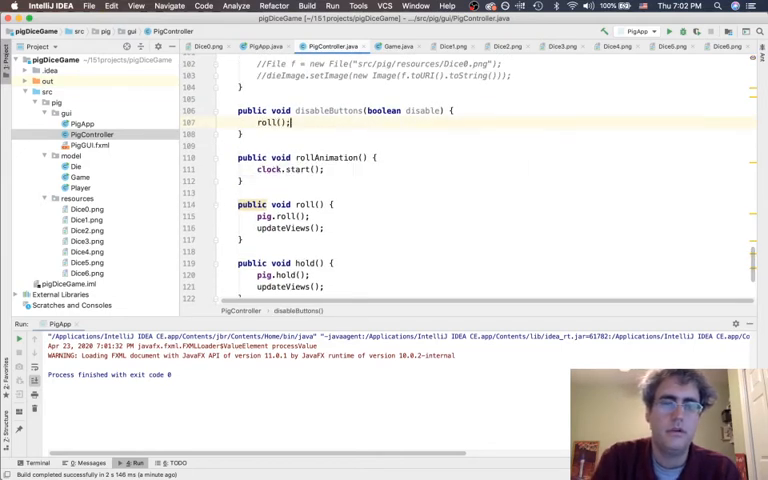
pyautogui.write('rollButton')
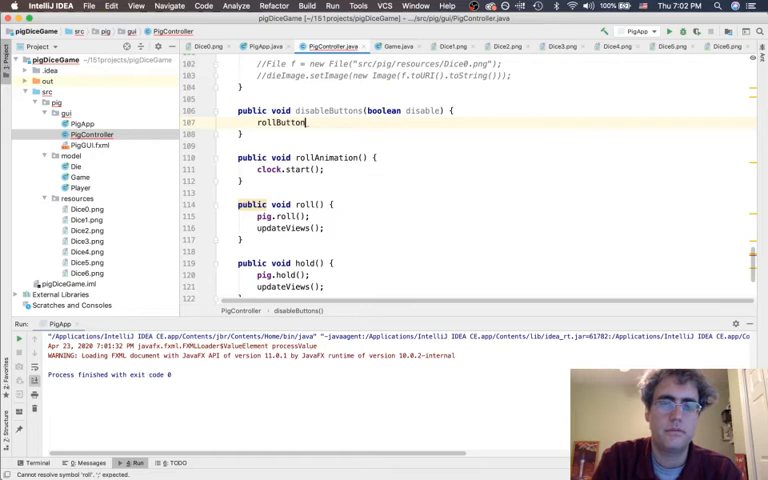
pyautogui.write('.setDisable(disable);')
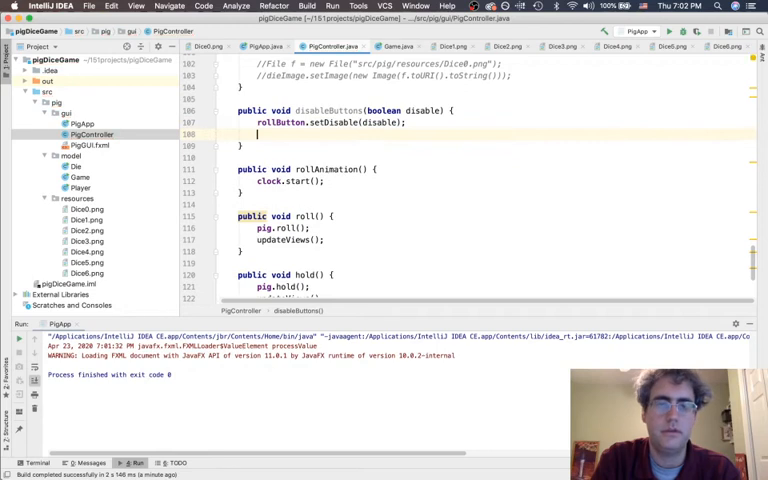
pyautogui.write('holdButton.')
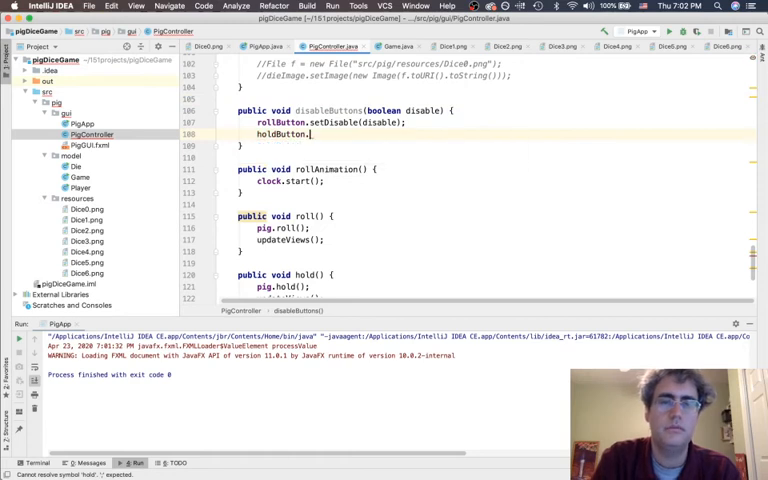
# Call disableButtons(true) in rollAnimation() and disableButtons(false) after clock.stop().
pyautogui.write('setDefaultButton()')
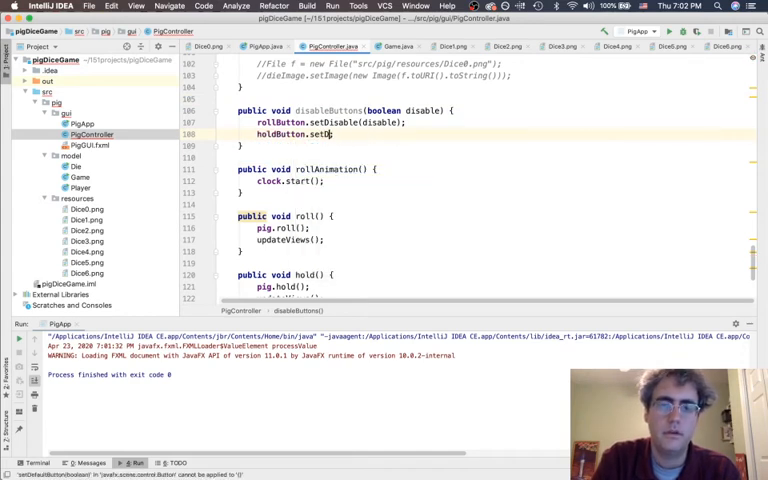
pyautogui.write('disable);')
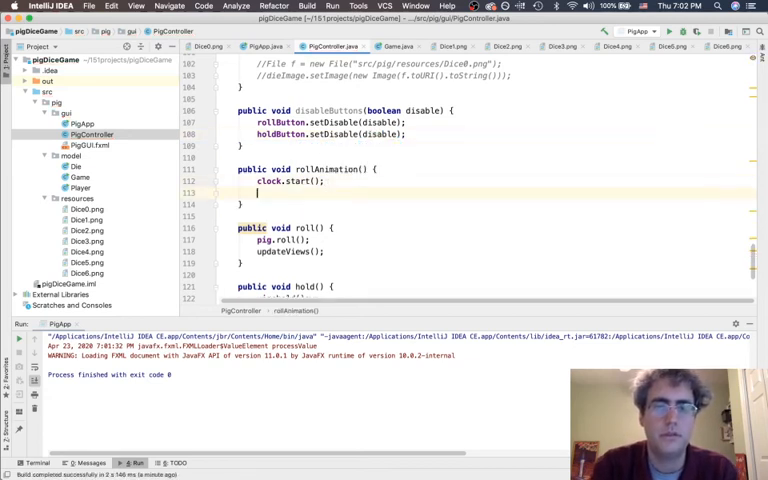
pyautogui.write('disableButtons();')
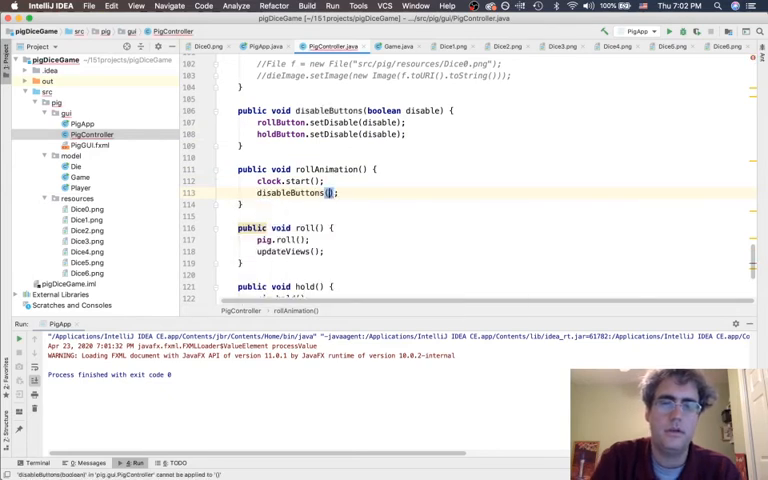
pyautogui.write('true);')
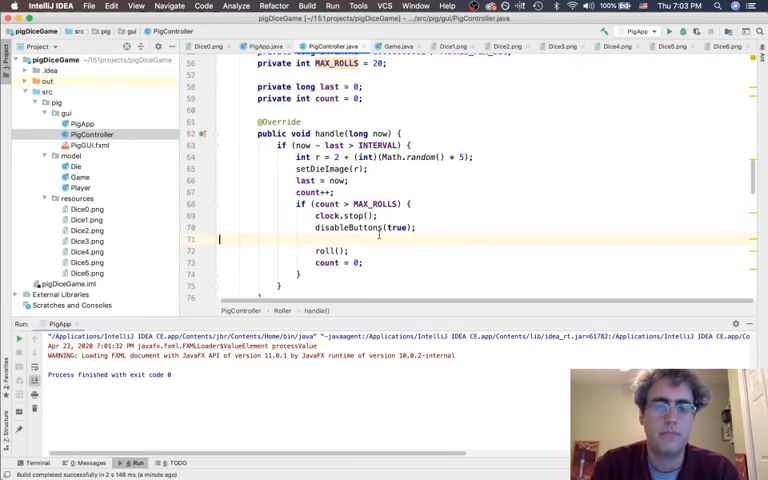
pyautogui.doubleClick(396, 227)
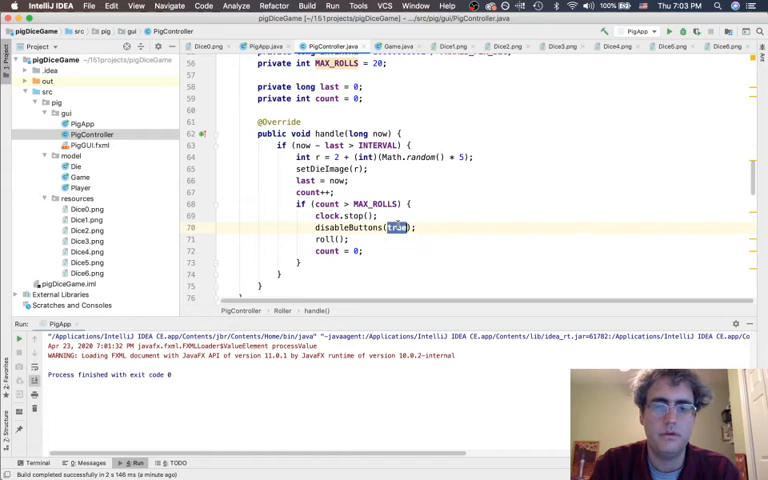
pyautogui.write('false')
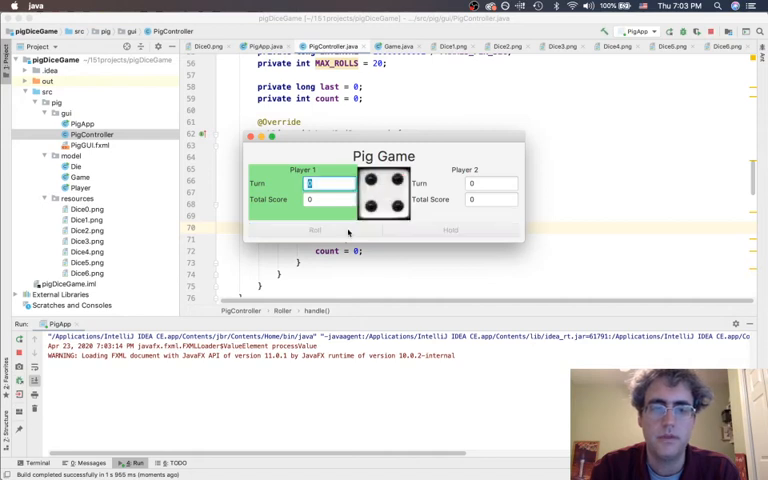
# Roll and hold in the relaunched game, banking 18 points for Player 1 while checking greyed-out buttons.
pyautogui.click(314, 229)
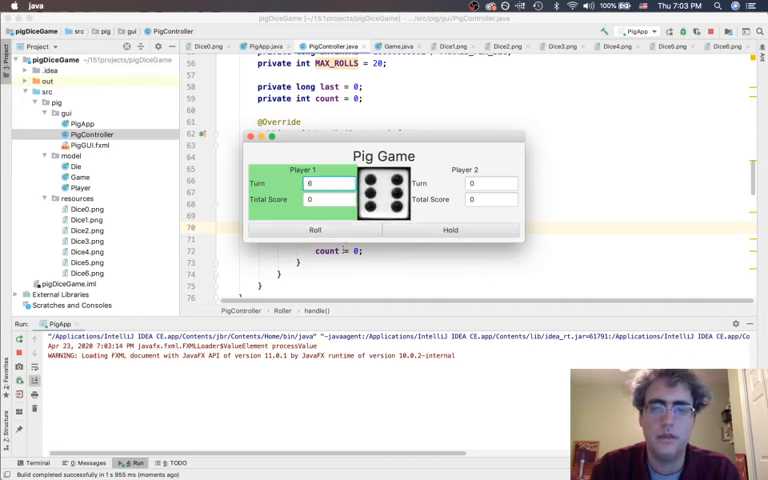
pyautogui.click(315, 230)
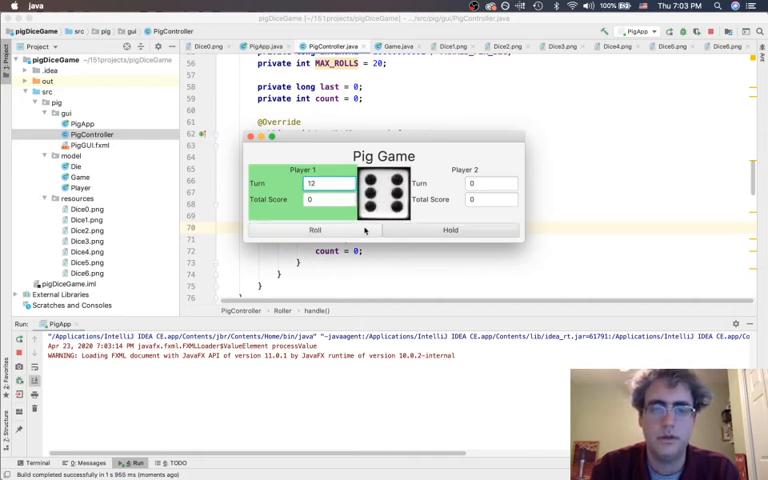
pyautogui.click(314, 229)
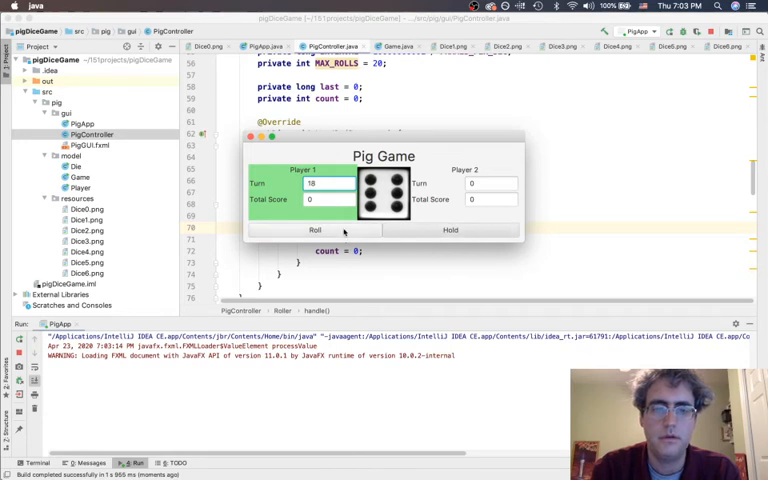
pyautogui.click(314, 230)
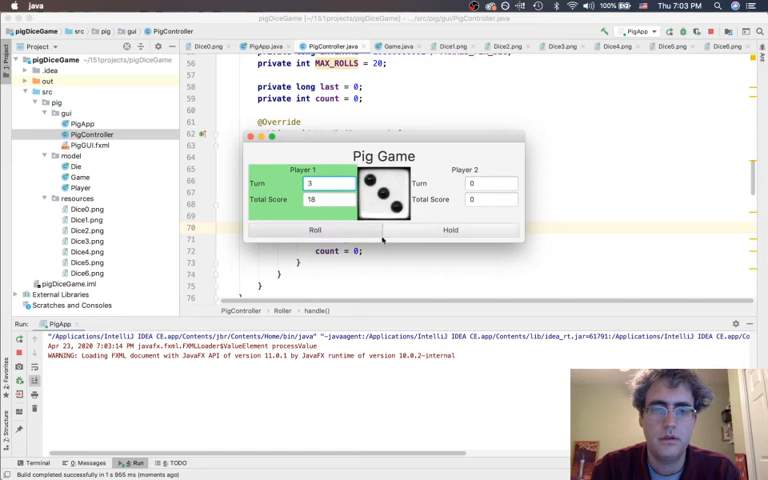
pyautogui.click(314, 230)
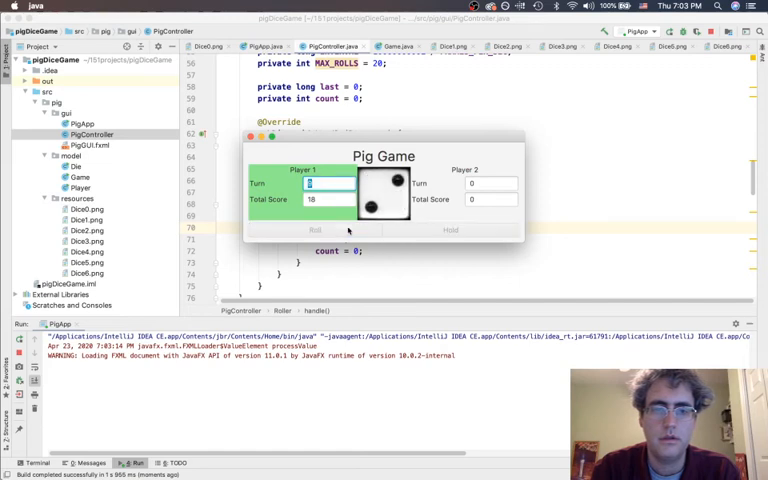
pyautogui.click(315, 229)
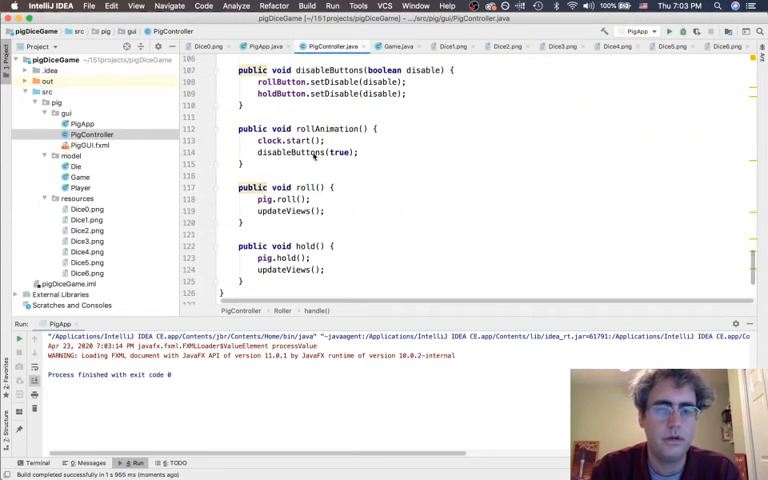
pyautogui.doubleClick(290, 140)
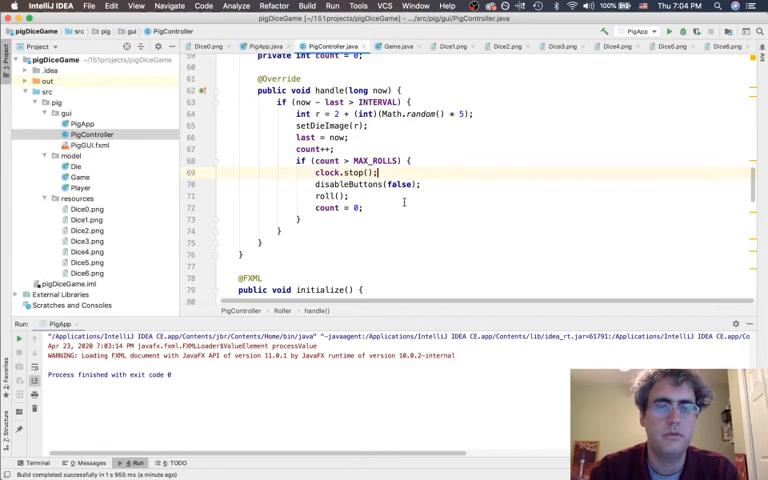
pyautogui.scroll(-3)
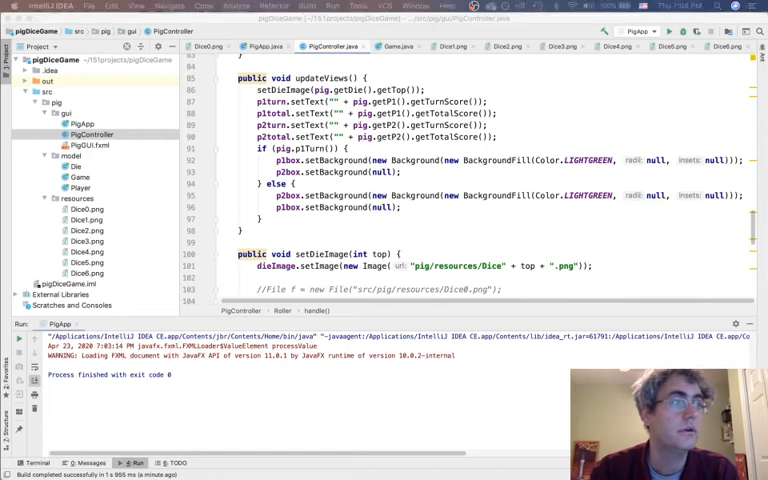
pyautogui.moveTo(170, 290)
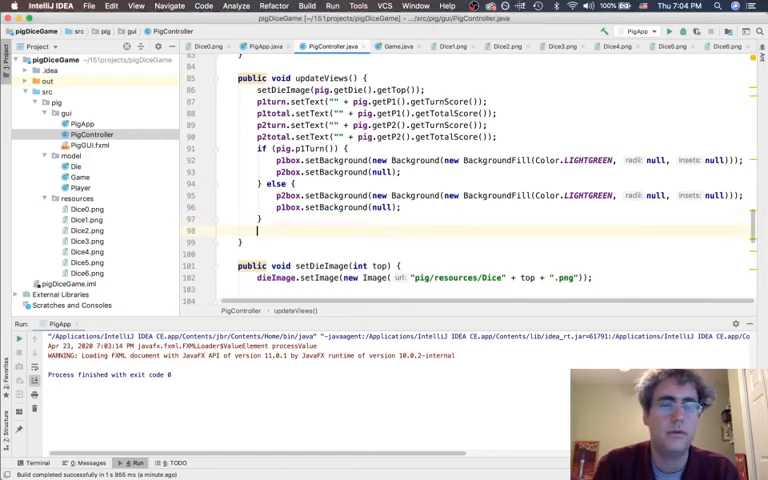
# Add if (pig.gameOver()) { disableButtons(true); } to updateViews after the background-colour block.
pyautogui.write('if (pig')
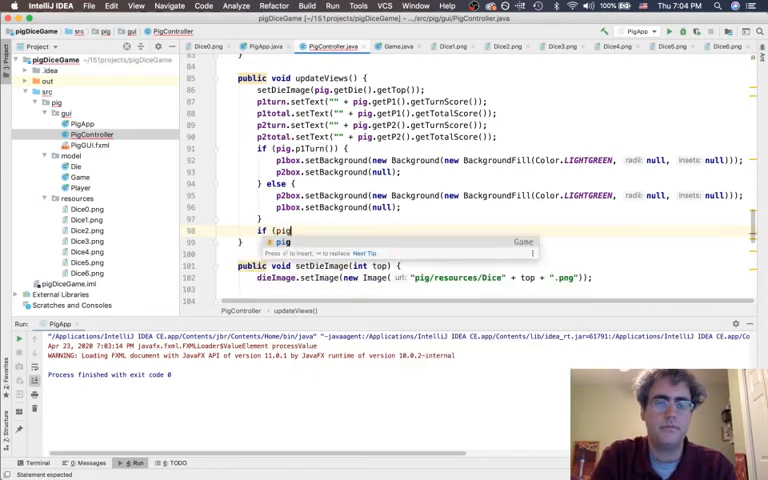
pyautogui.write('.gameOver()) {')
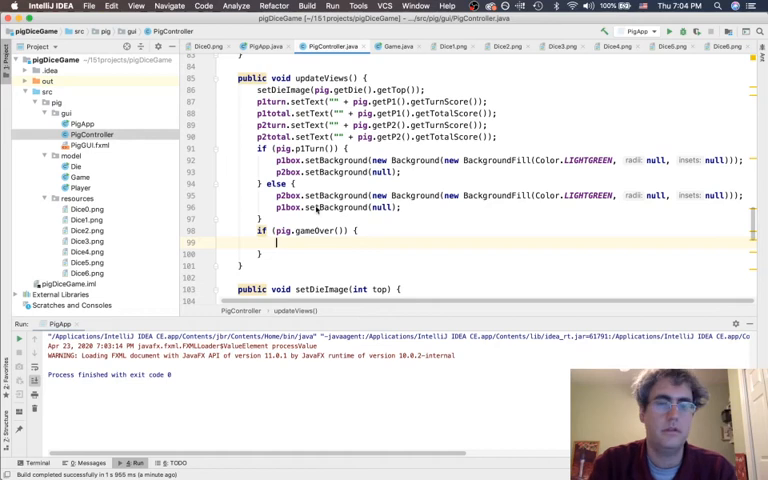
pyautogui.write('set')
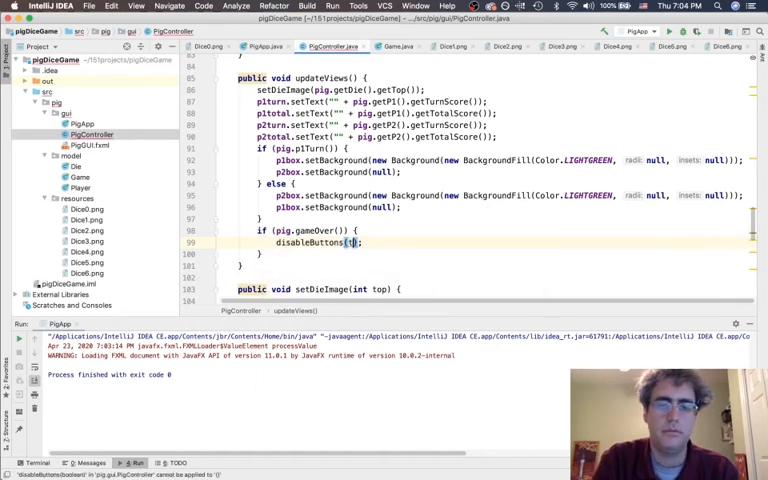
pyautogui.write('true')
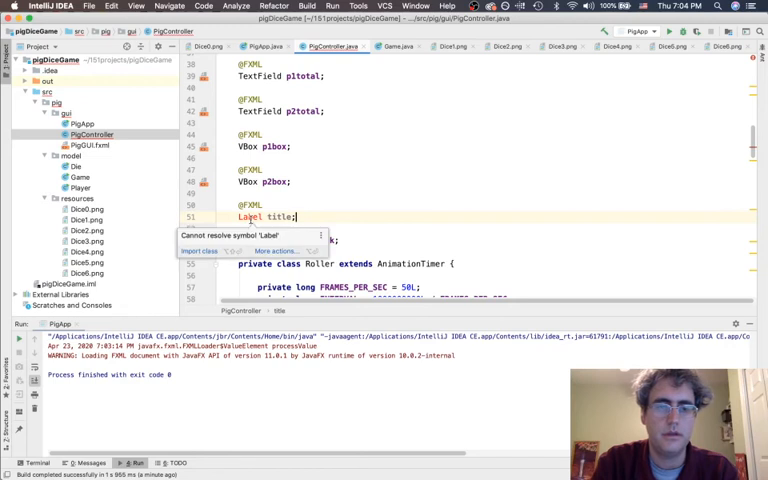
# Import Label and set title to "Game Over! " plus the current player's name.
pyautogui.click(200, 250)
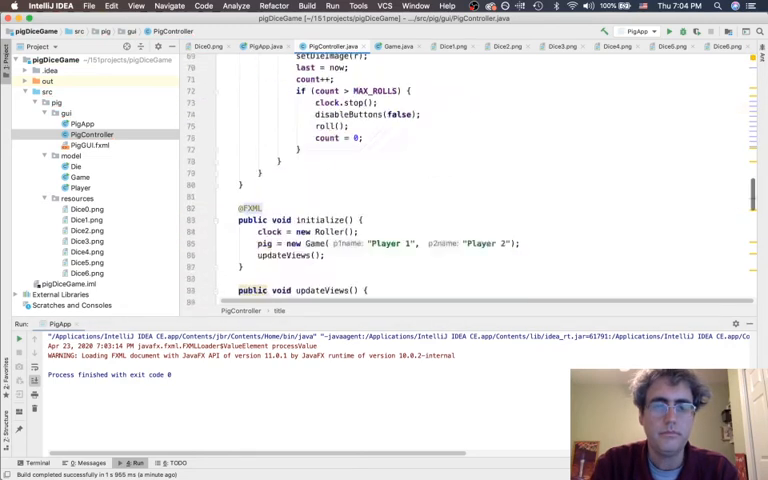
pyautogui.scroll(-3)
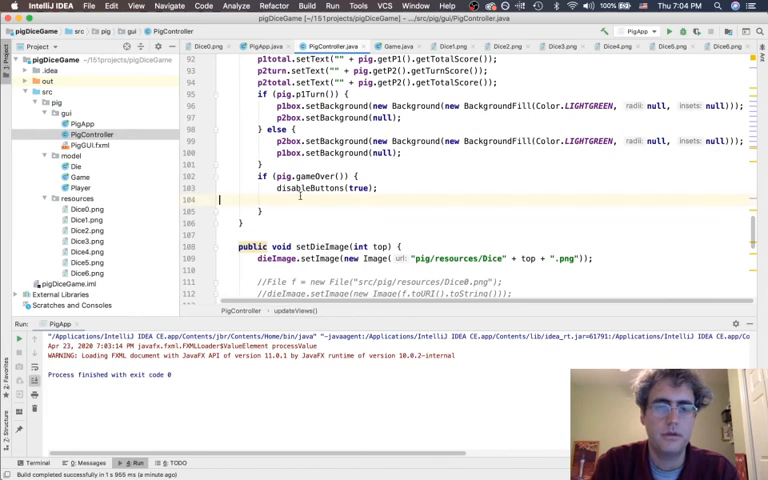
pyautogui.write('title.set')
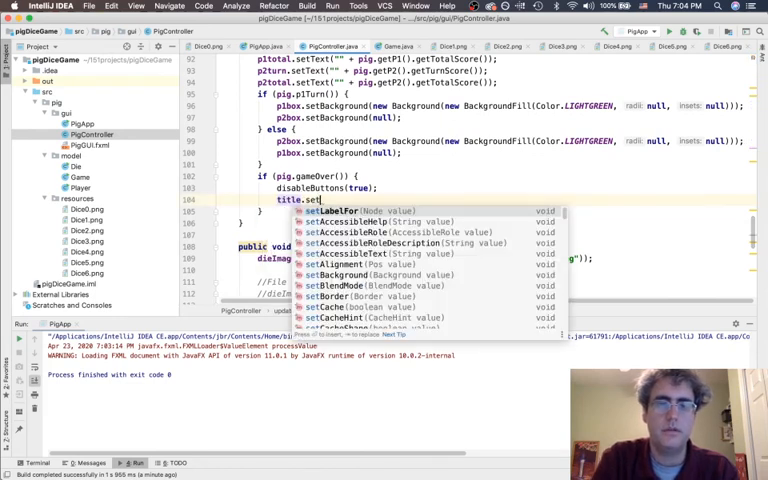
pyautogui.write('ext("Game Over! " +')
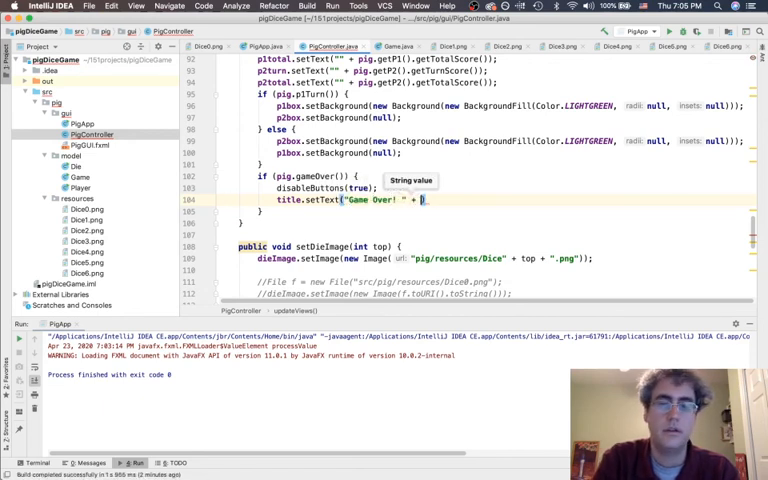
pyautogui.write('pig)')
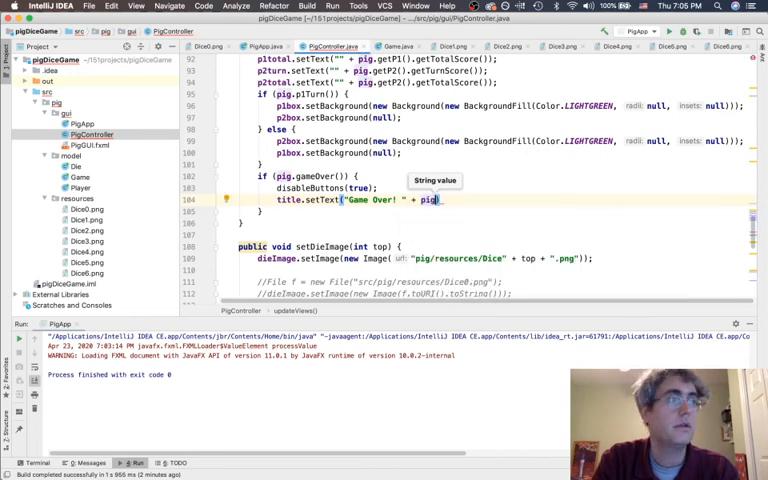
pyautogui.write('.getP')
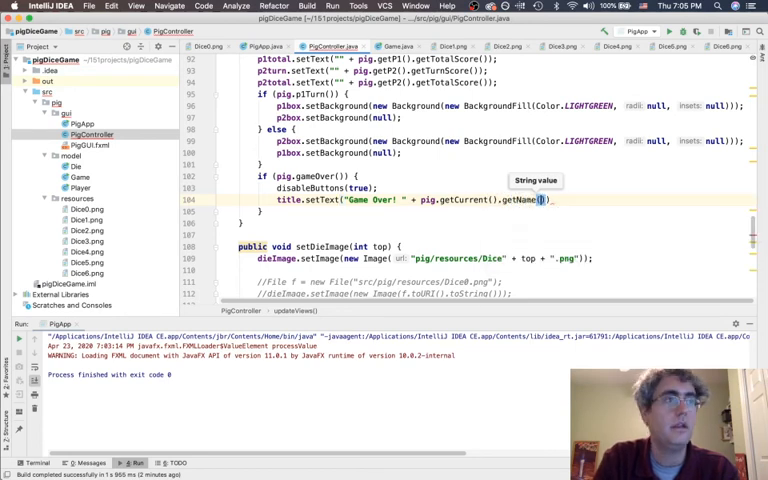
pyautogui.write('+ " "')
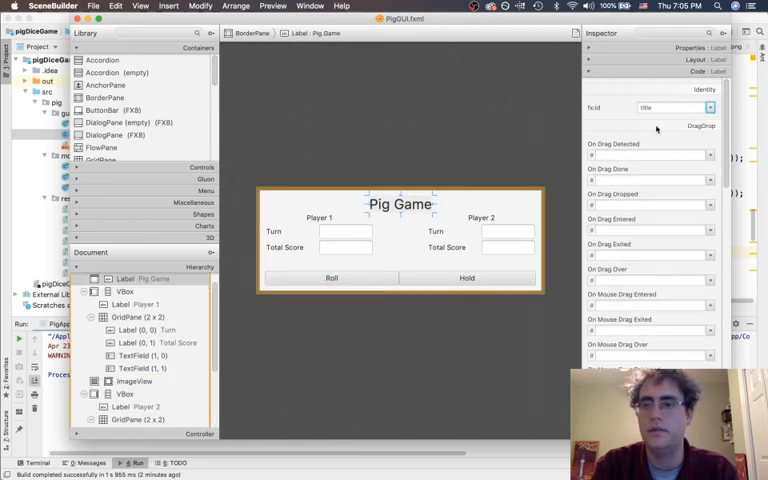
# Save the Scene Builder layout with the Pig Game label's fx:id set to title.
pyautogui.press('cmd+s')
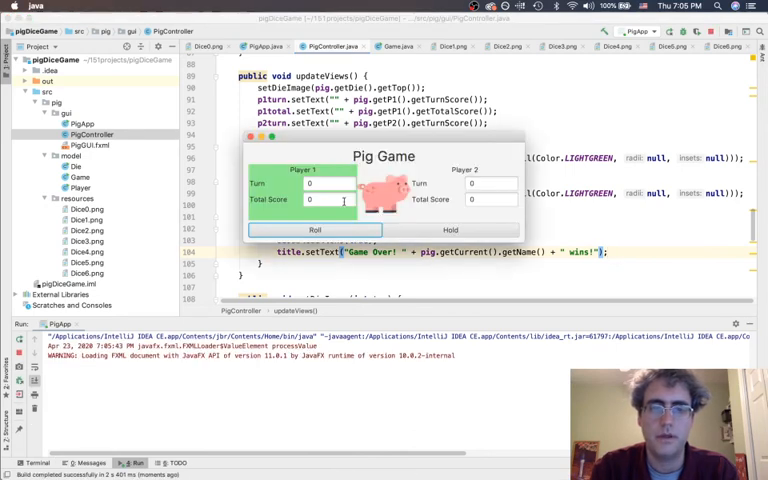
# Play Player 1's opening turns, banking 21 points and then another turn's points.
pyautogui.click(314, 230)
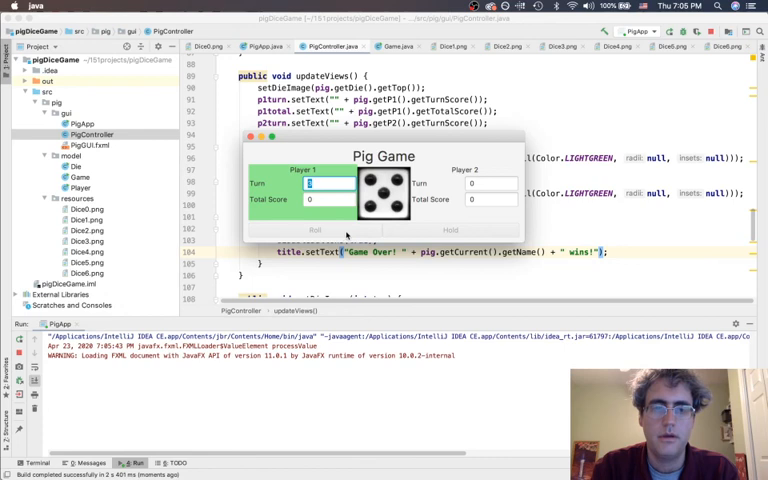
pyautogui.click(315, 229)
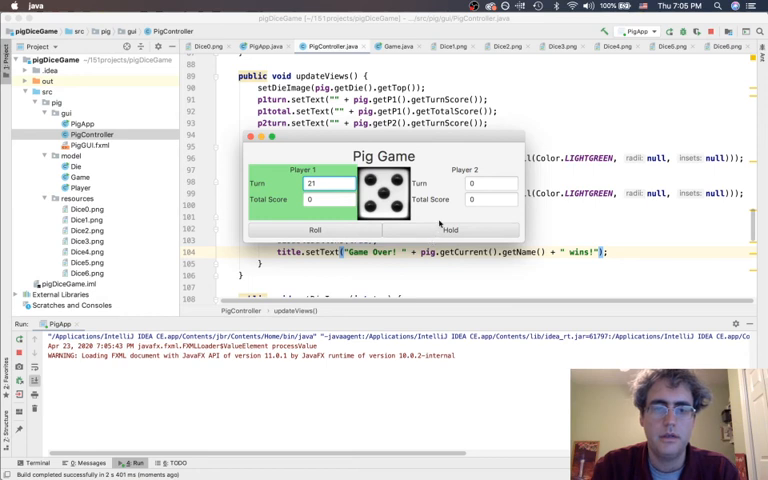
pyautogui.click(450, 230)
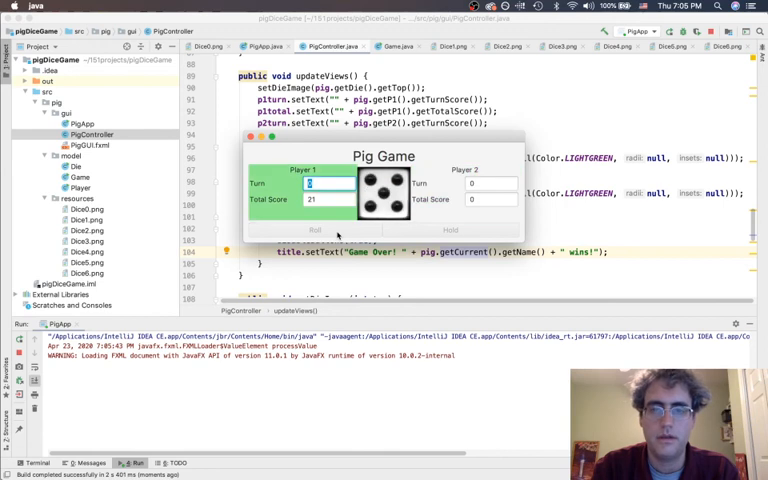
pyautogui.click(315, 230)
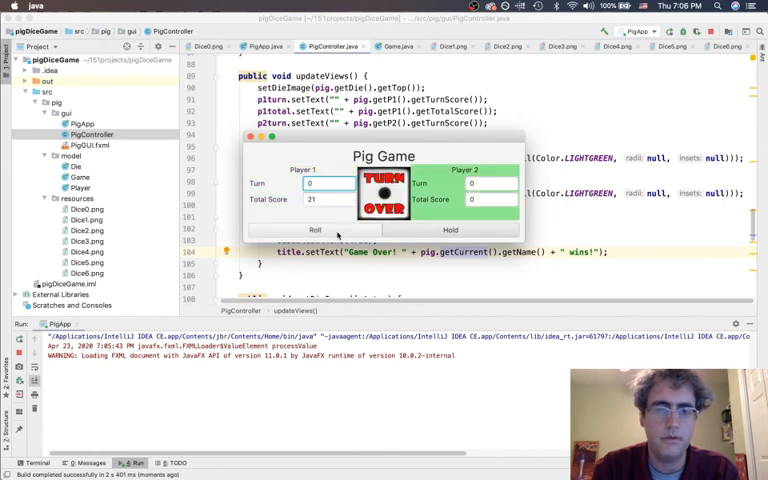
pyautogui.click(314, 230)
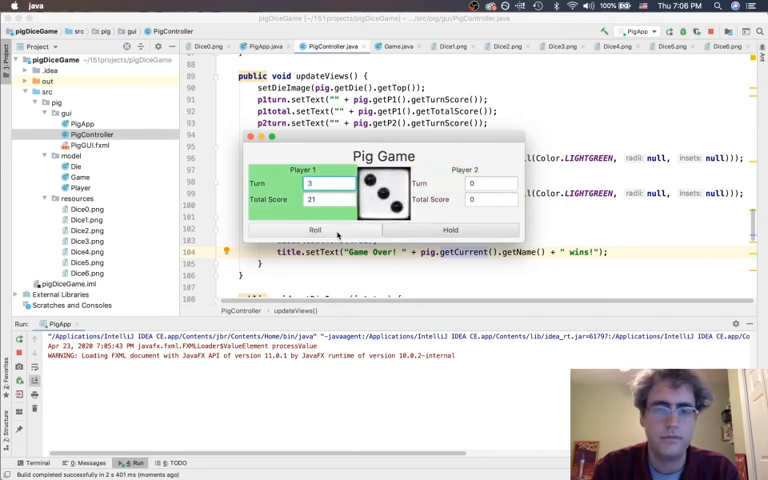
pyautogui.click(314, 230)
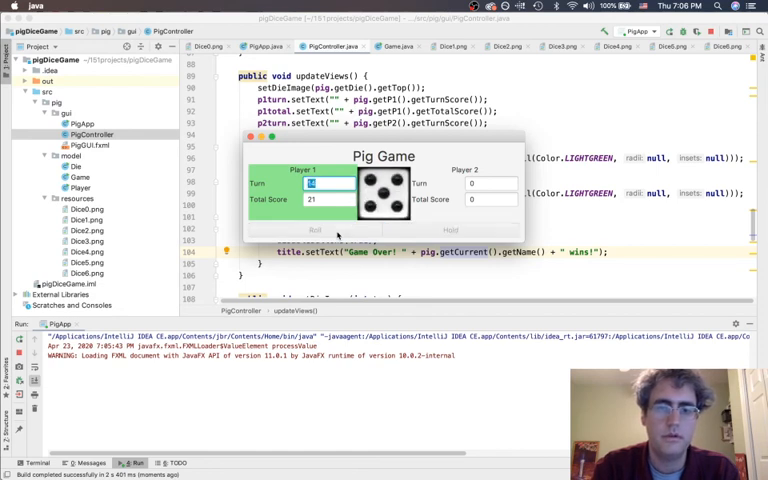
pyautogui.click(315, 229)
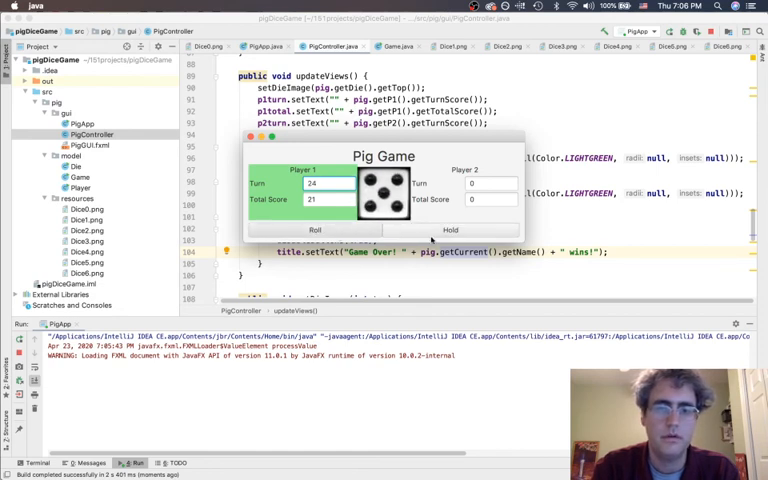
pyautogui.click(315, 230)
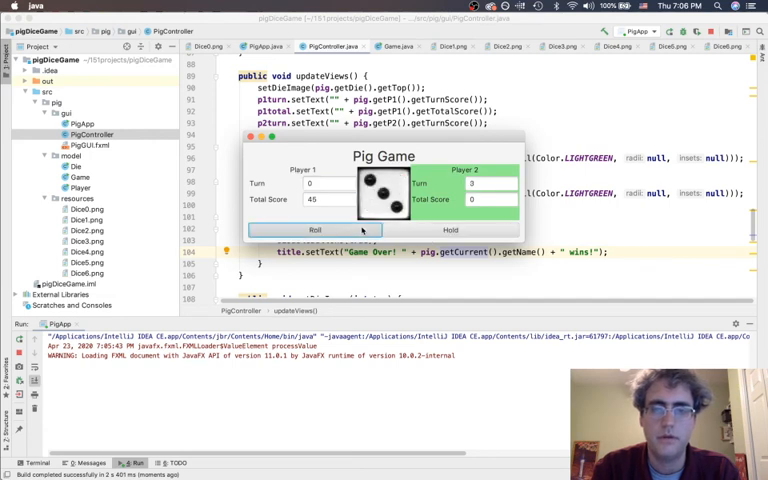
# Play Player 2's turn and bank it, then raise Player 1's total to 65.
pyautogui.click(314, 230)
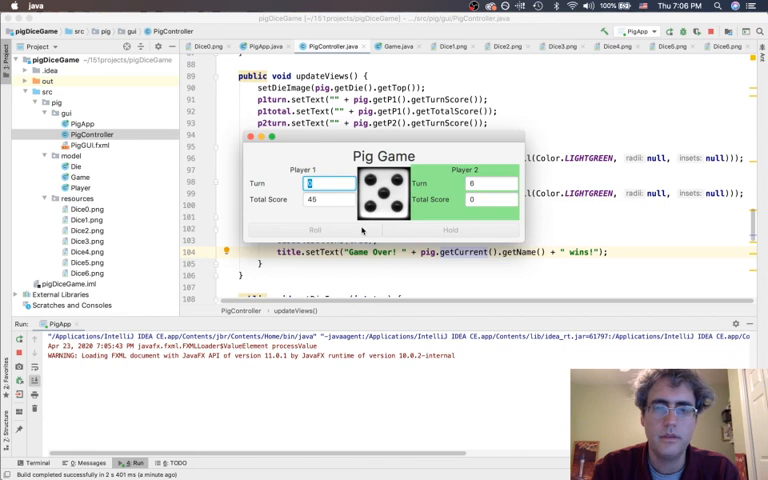
pyautogui.click(314, 229)
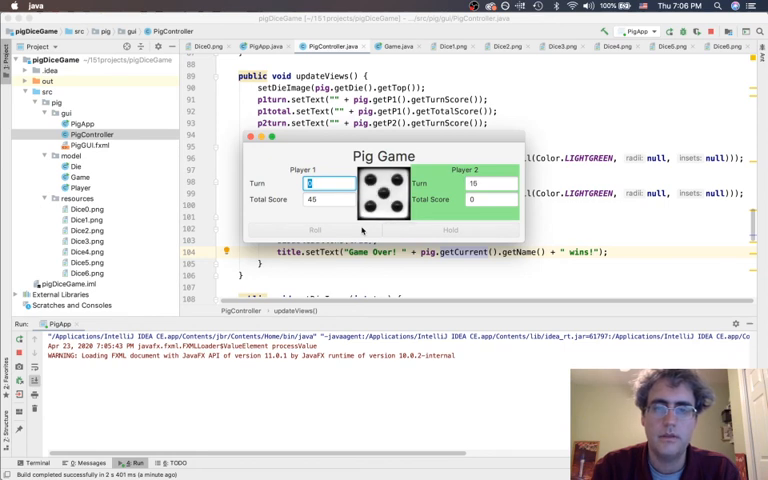
pyautogui.click(314, 230)
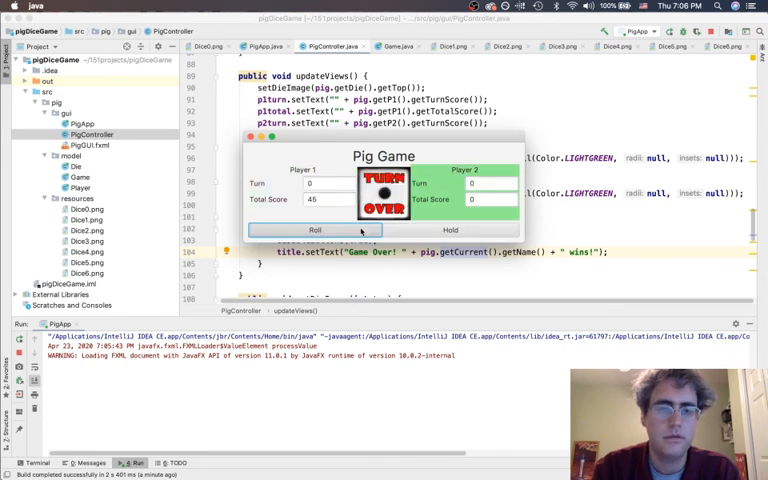
pyautogui.click(315, 229)
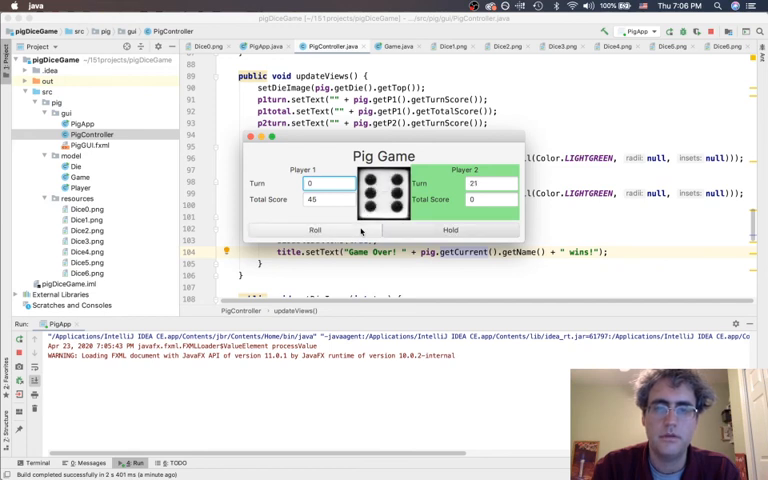
pyautogui.click(314, 230)
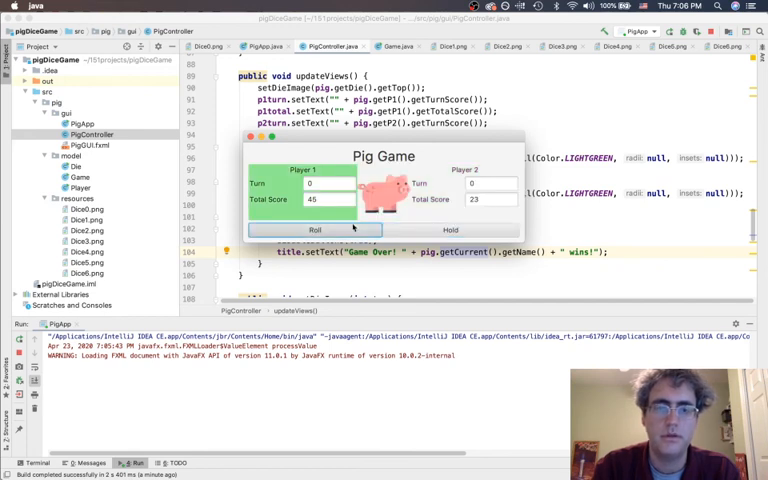
pyautogui.click(314, 230)
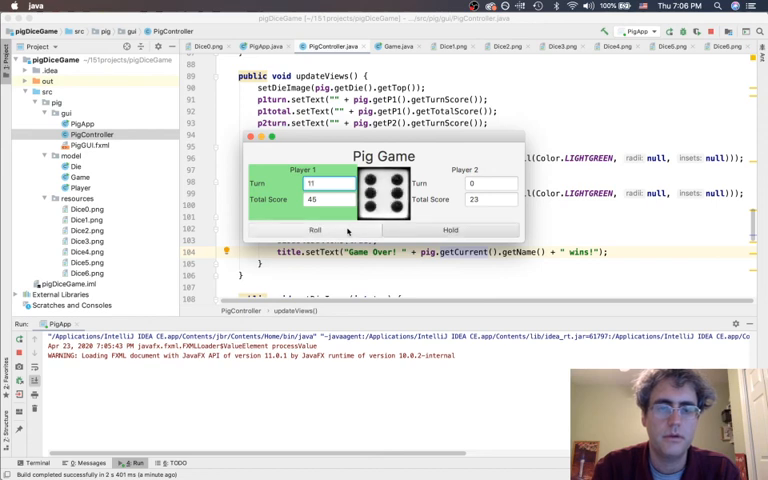
pyautogui.click(314, 229)
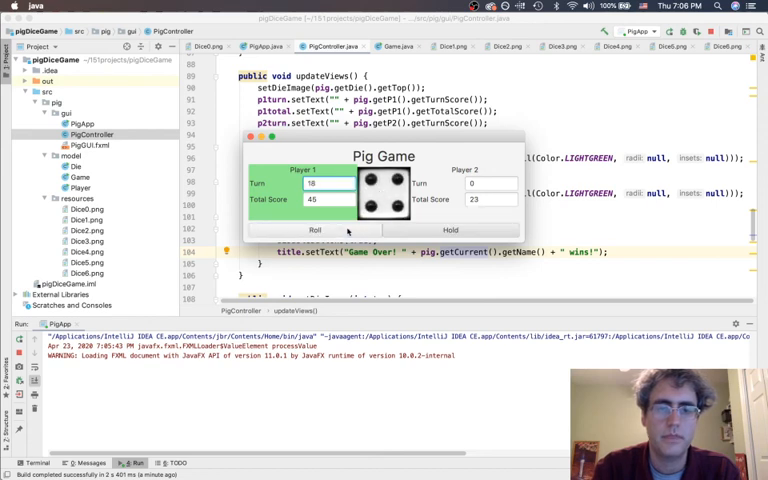
pyautogui.click(450, 230)
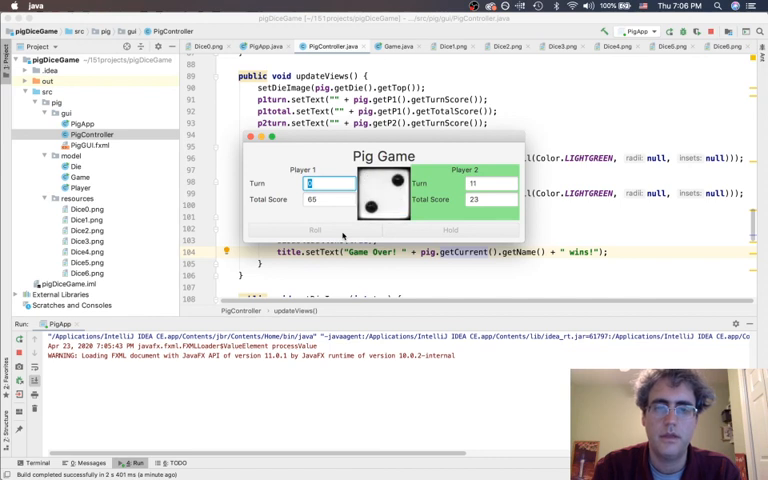
pyautogui.click(315, 230)
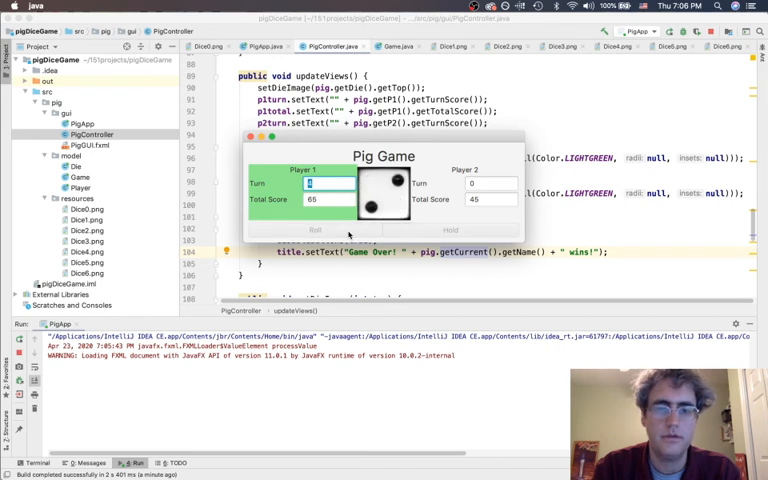
# Play turns for both players until Player 1 banks up to 85 points.
pyautogui.click(315, 230)
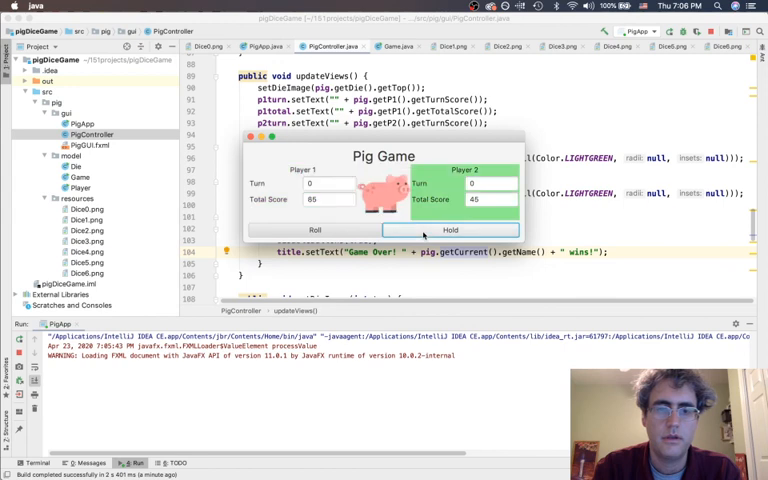
pyautogui.click(314, 230)
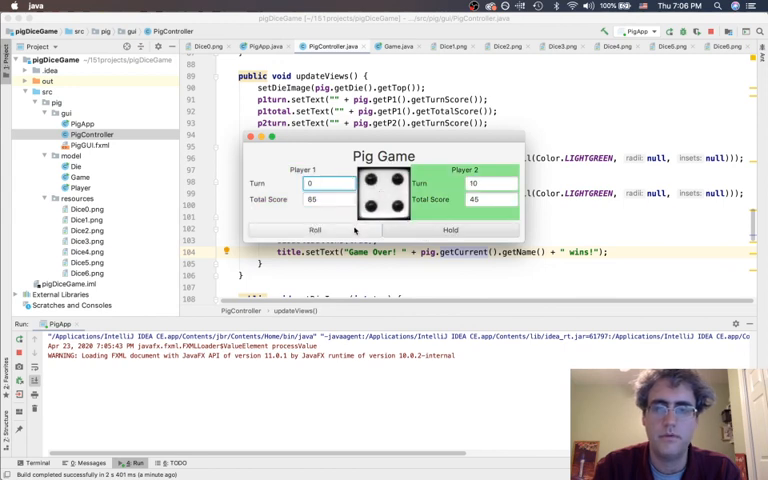
pyautogui.click(314, 229)
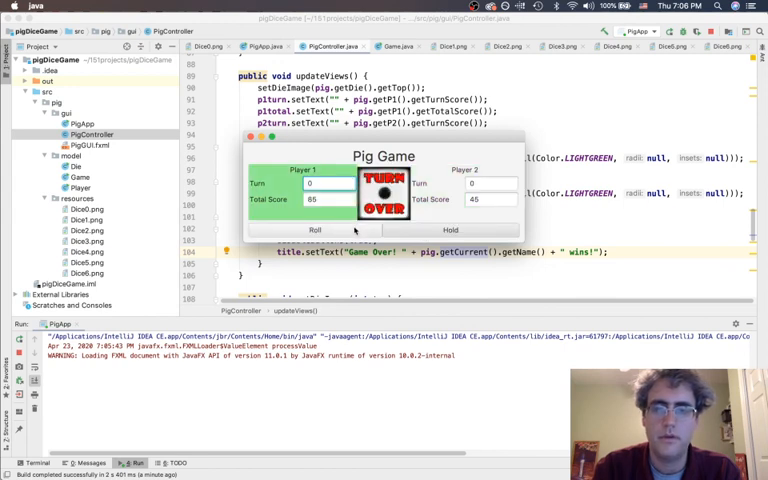
pyautogui.click(315, 230)
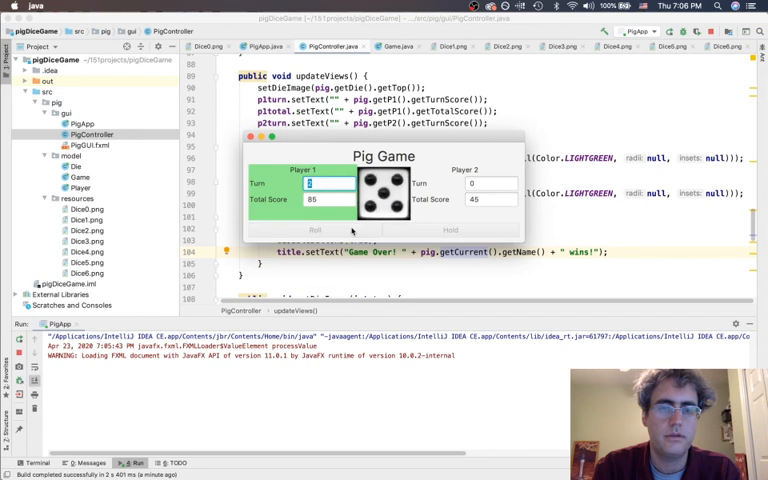
pyautogui.click(314, 229)
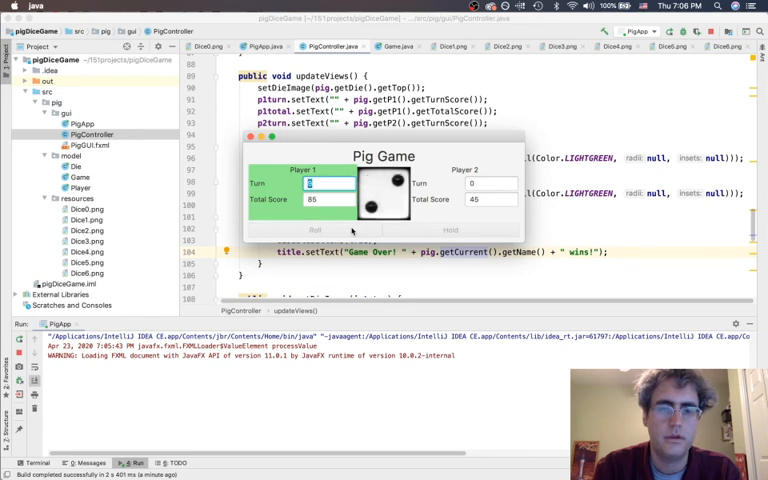
pyautogui.click(315, 230)
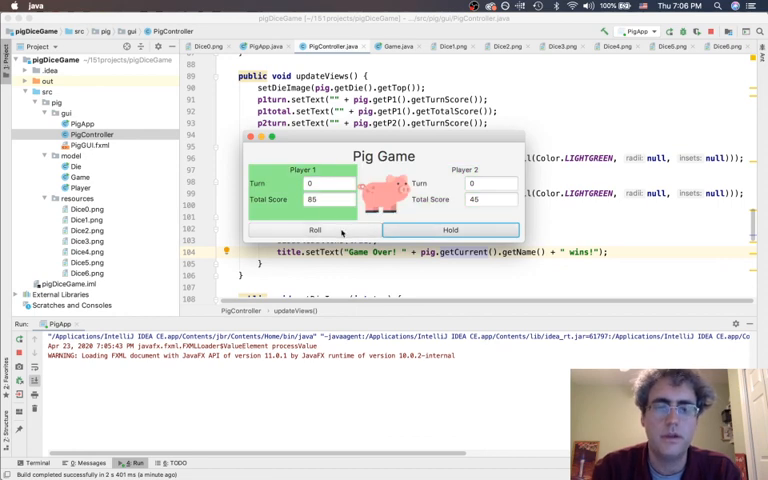
# Bank Player 1 to 102, then roll repeatedly to build Player 2's 31-point turn.
pyautogui.click(314, 230)
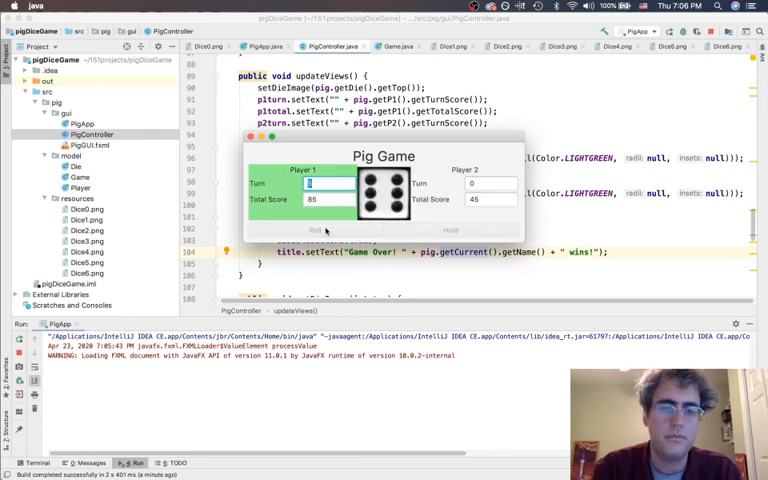
pyautogui.click(314, 230)
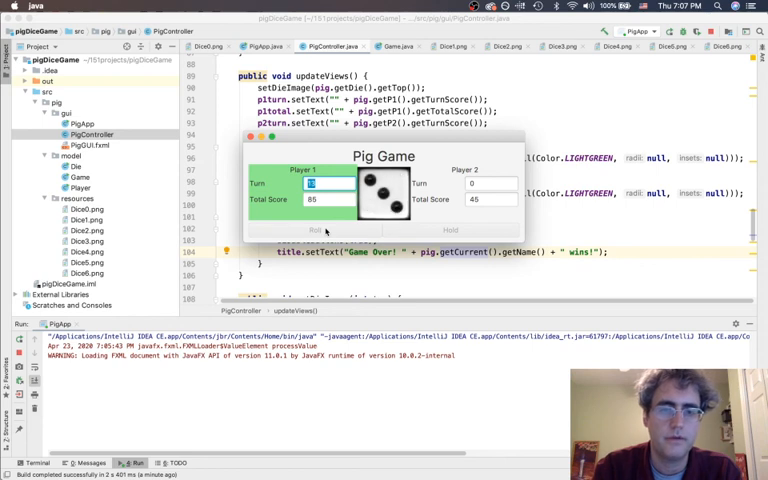
pyautogui.click(315, 229)
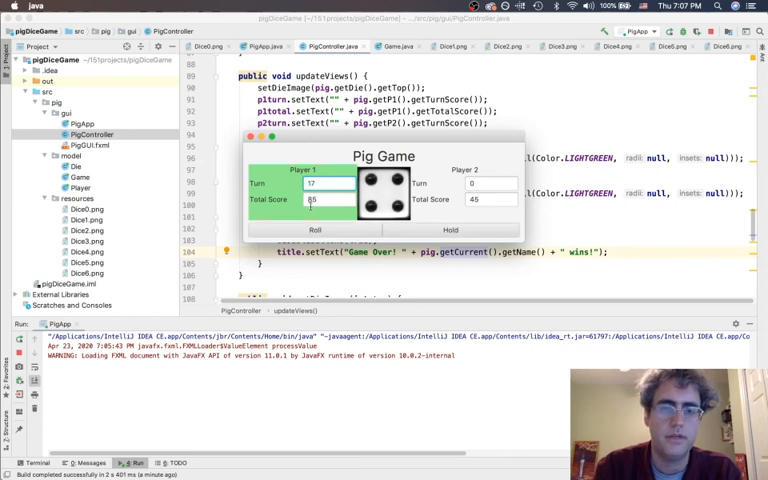
pyautogui.click(450, 230)
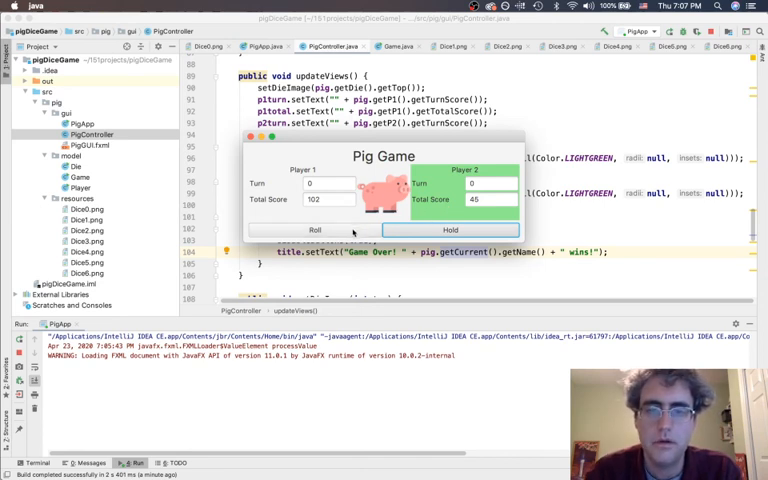
pyautogui.click(314, 230)
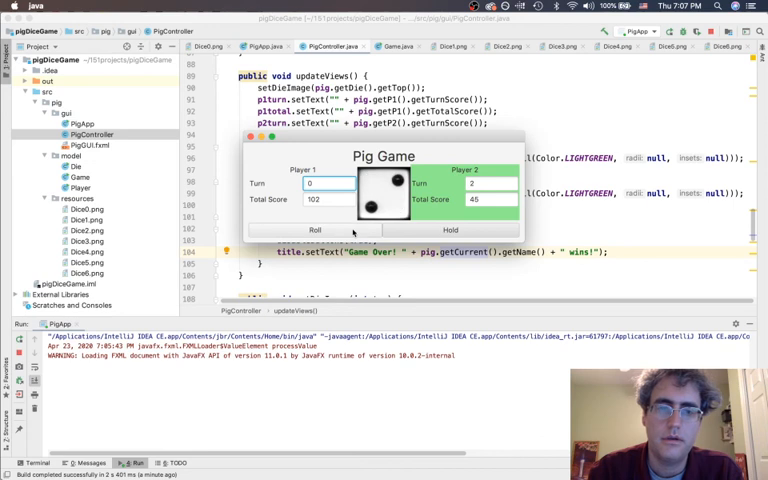
pyautogui.click(314, 230)
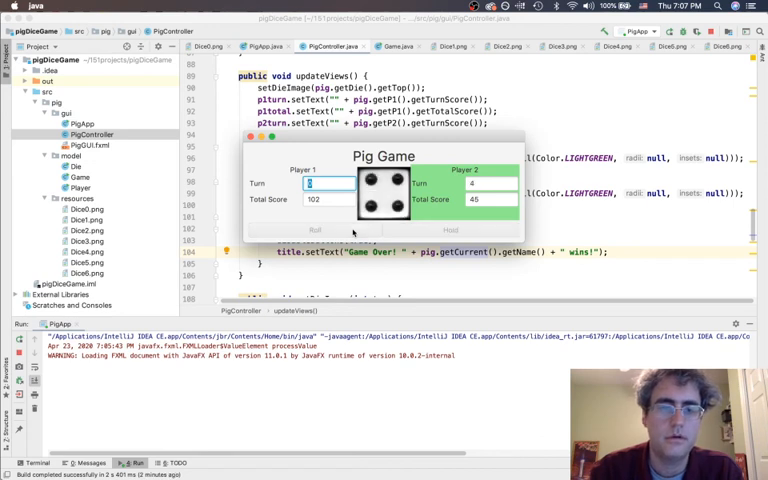
pyautogui.click(315, 230)
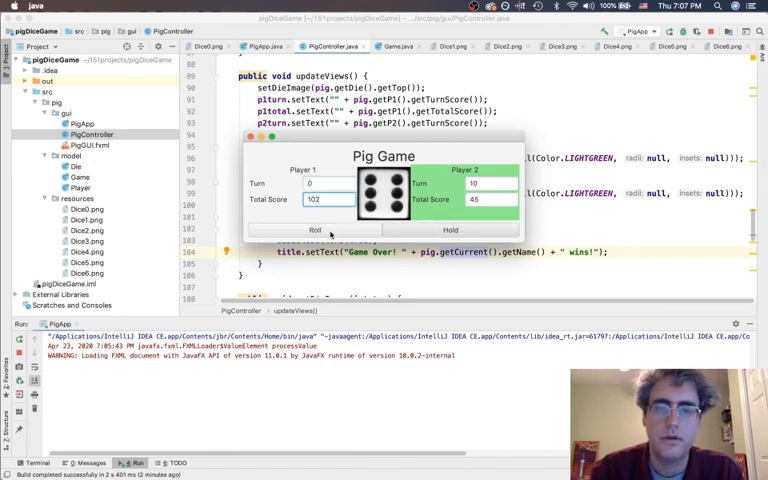
pyautogui.click(315, 230)
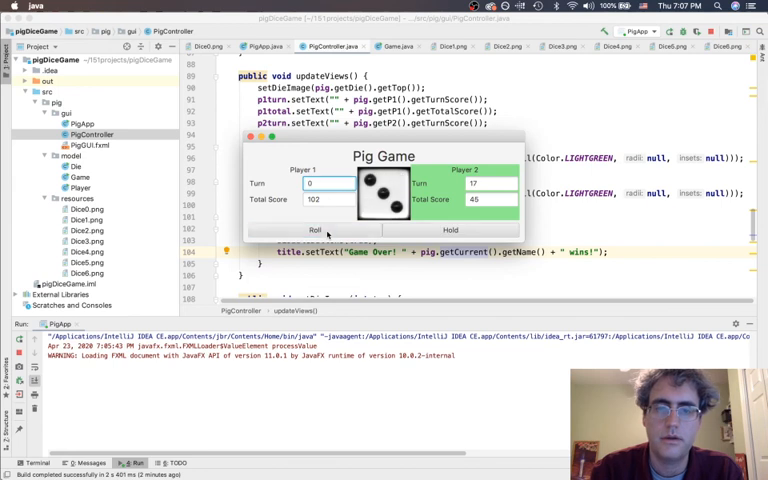
pyautogui.click(314, 230)
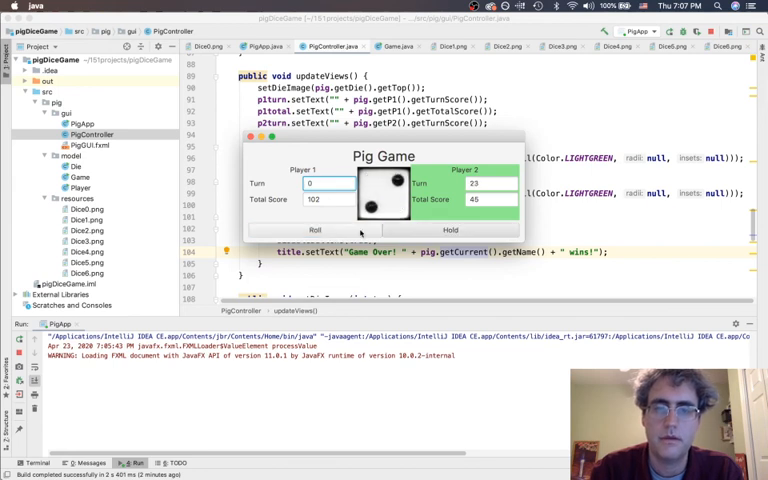
pyautogui.click(314, 229)
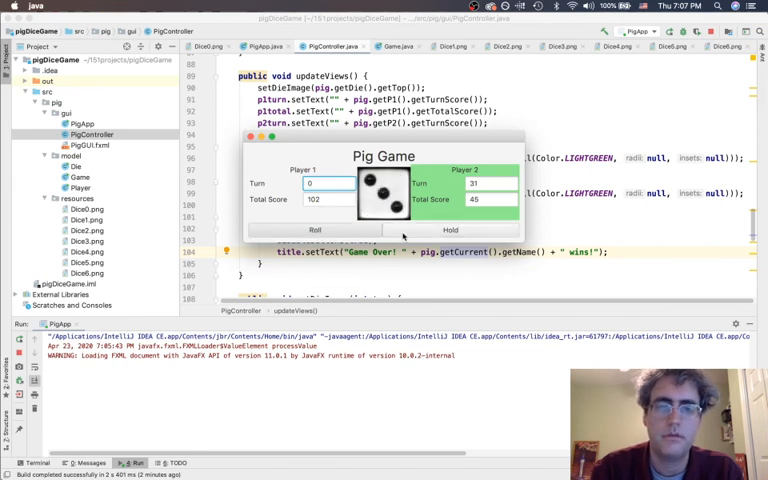